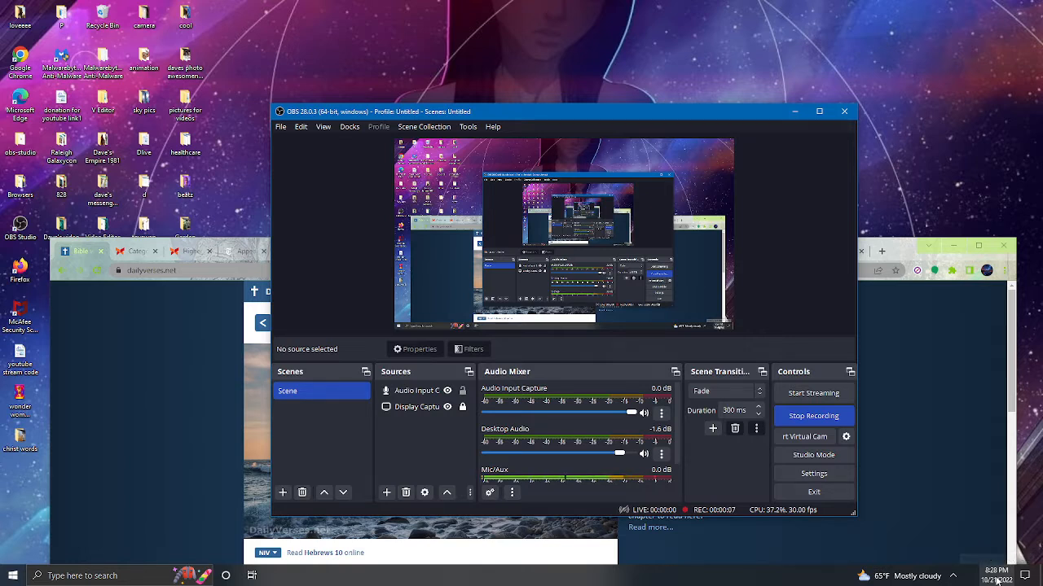
pyautogui.moveTo(773, 114)
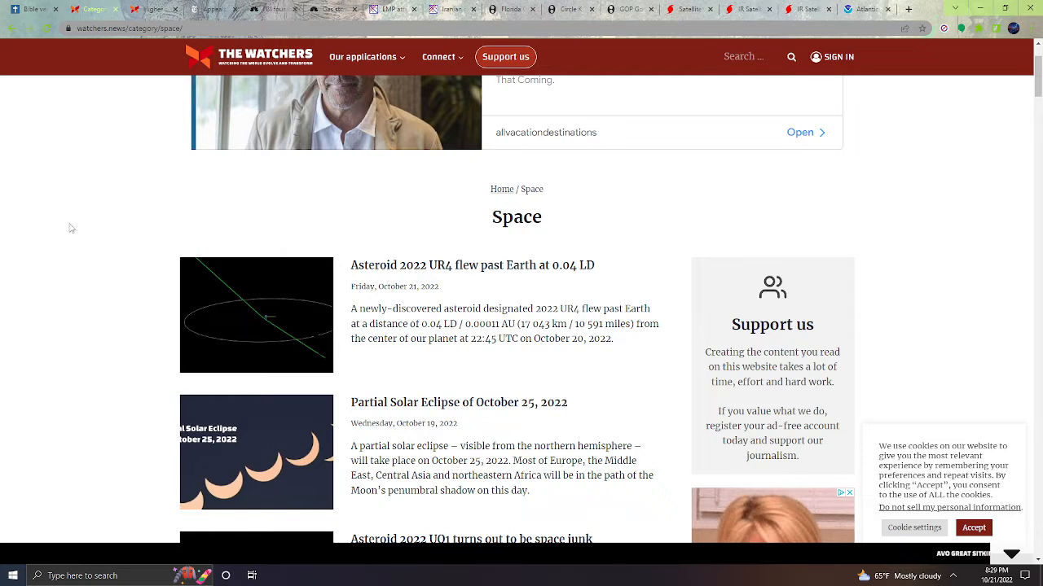
pyautogui.moveTo(104, 202)
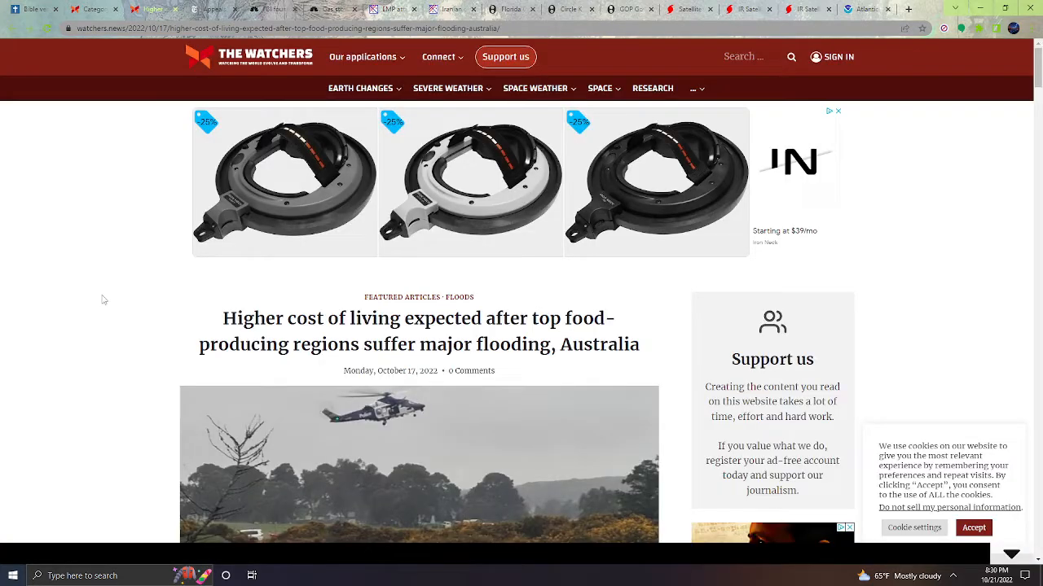
pyautogui.scroll(-3)
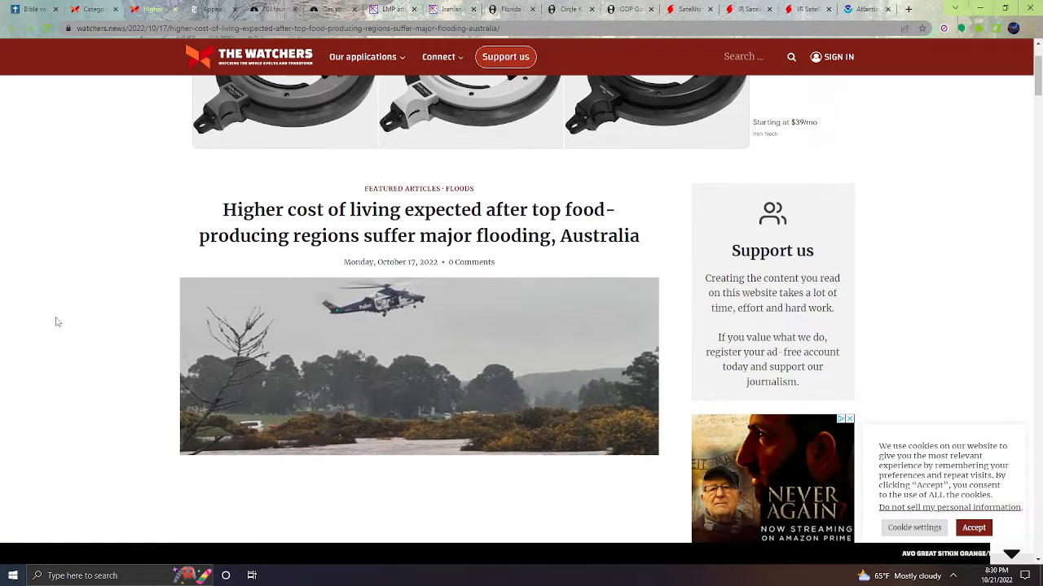
pyautogui.scroll(-3)
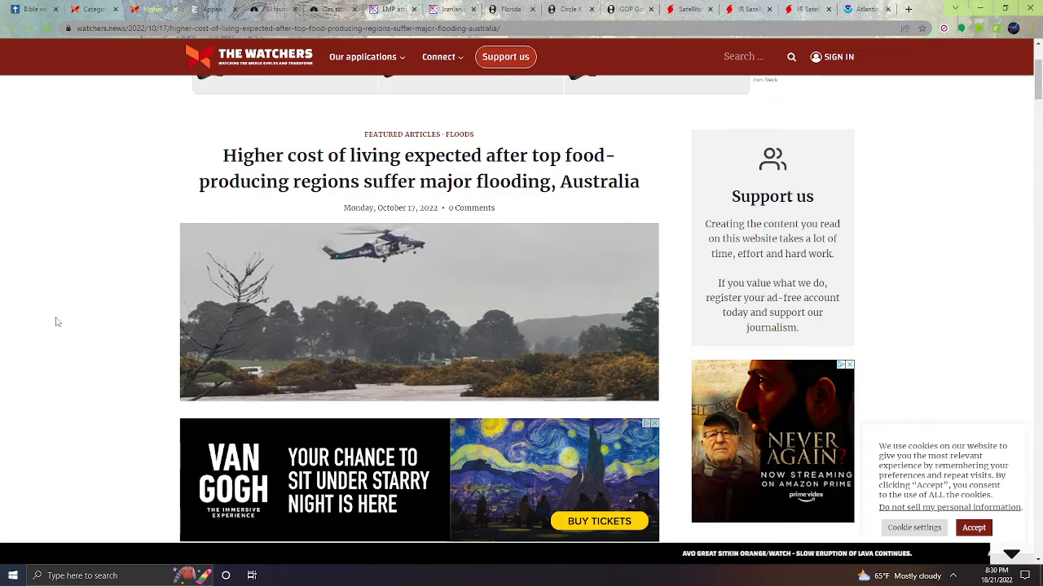
pyautogui.scroll(-3)
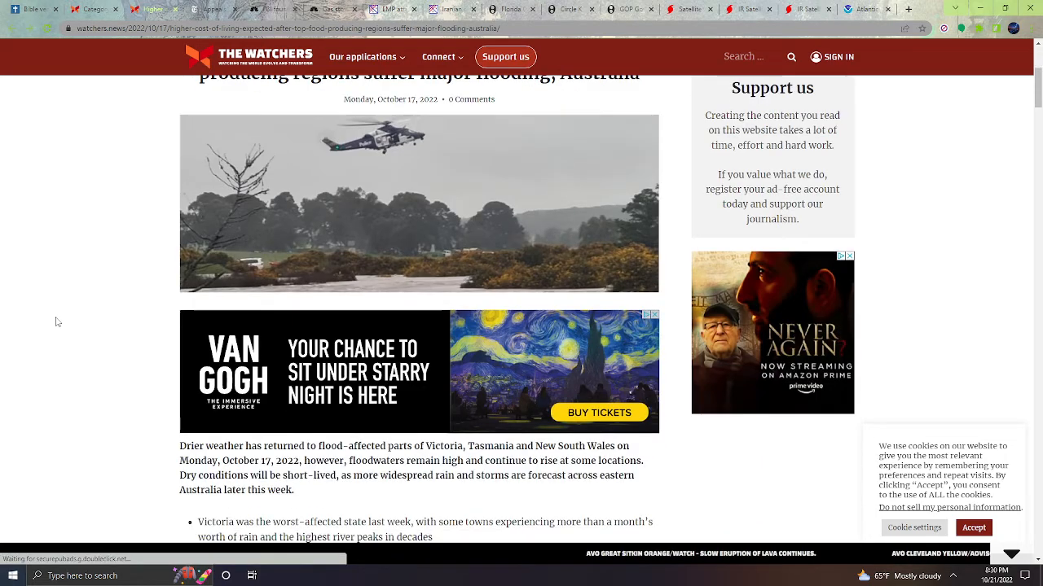
pyautogui.scroll(-3)
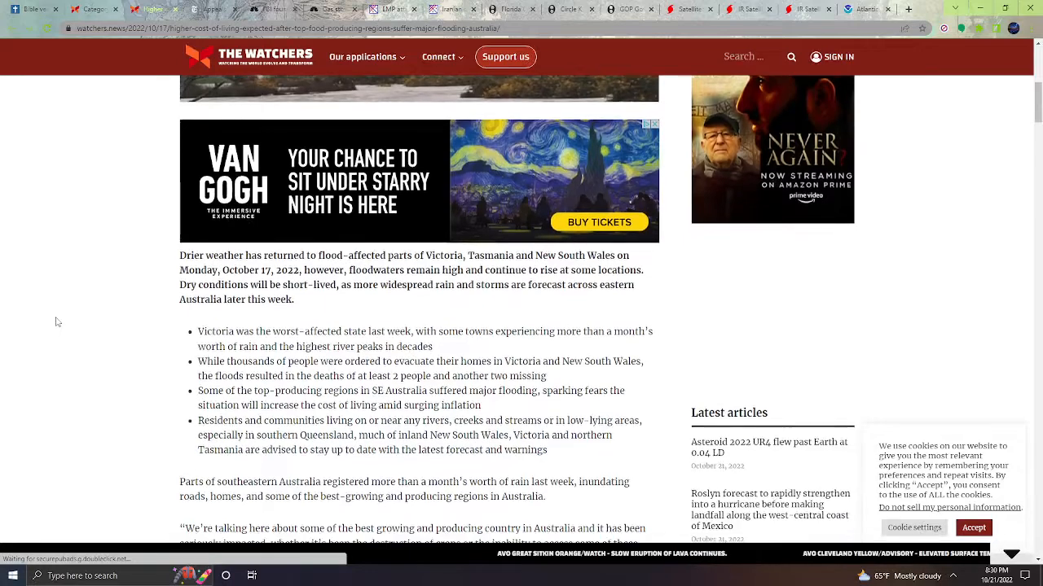
pyautogui.scroll(-3)
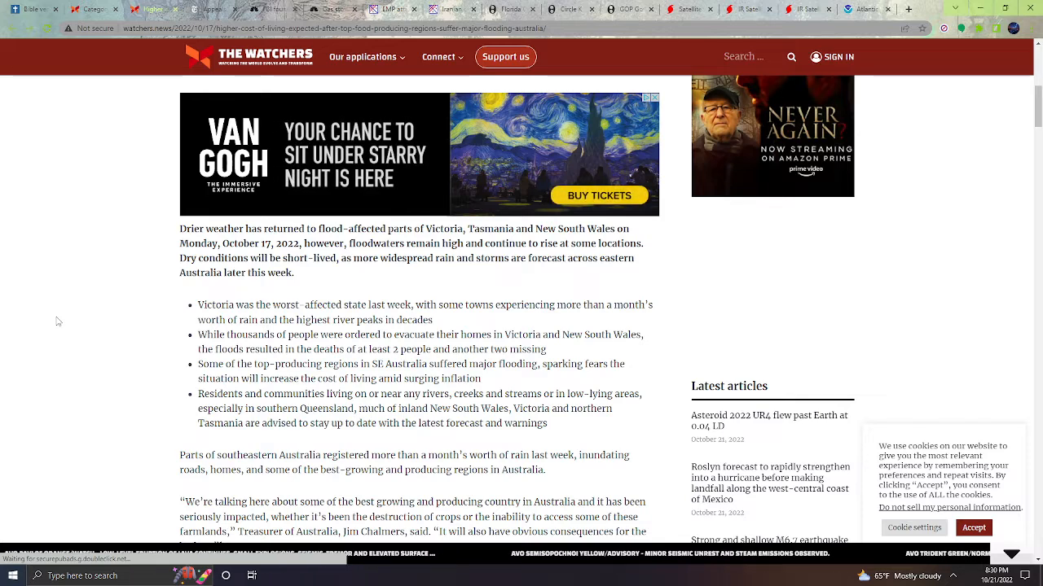
pyautogui.scroll(-3)
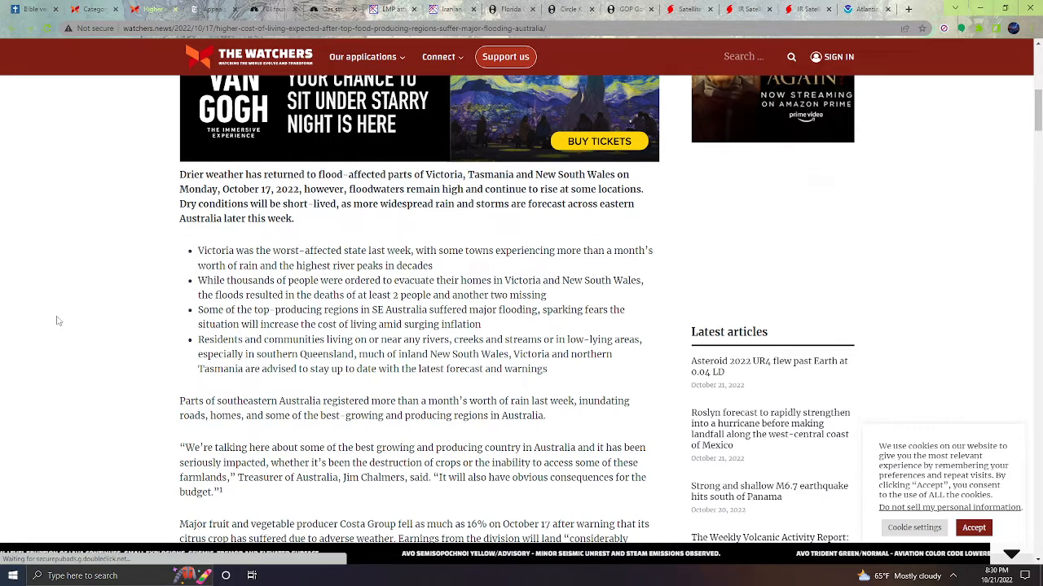
pyautogui.scroll(-3)
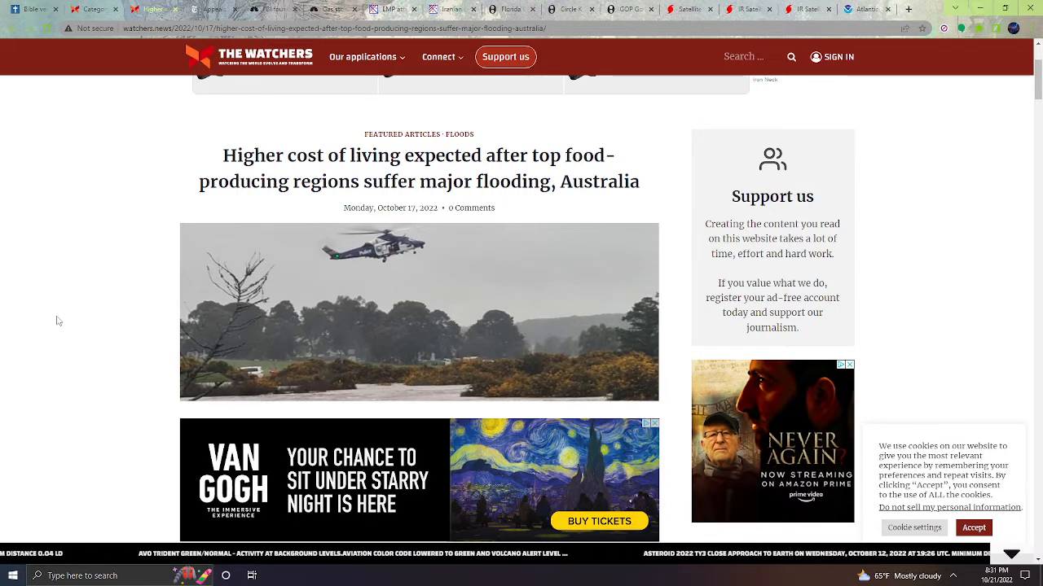
pyautogui.scroll(-3)
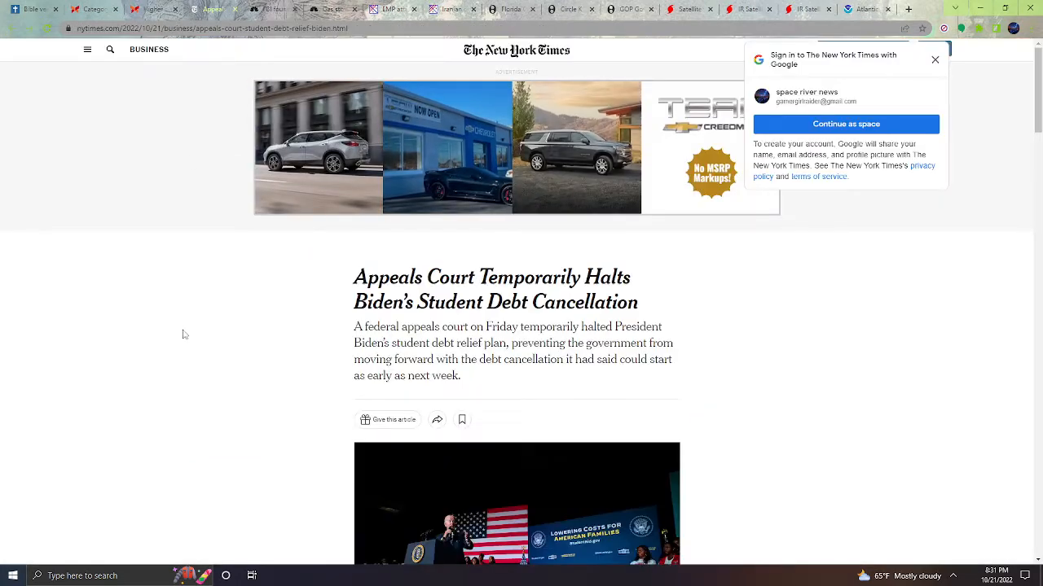
# Scroll the NYT student debt article past the headline to the photo and byline.
pyautogui.scroll(-3)
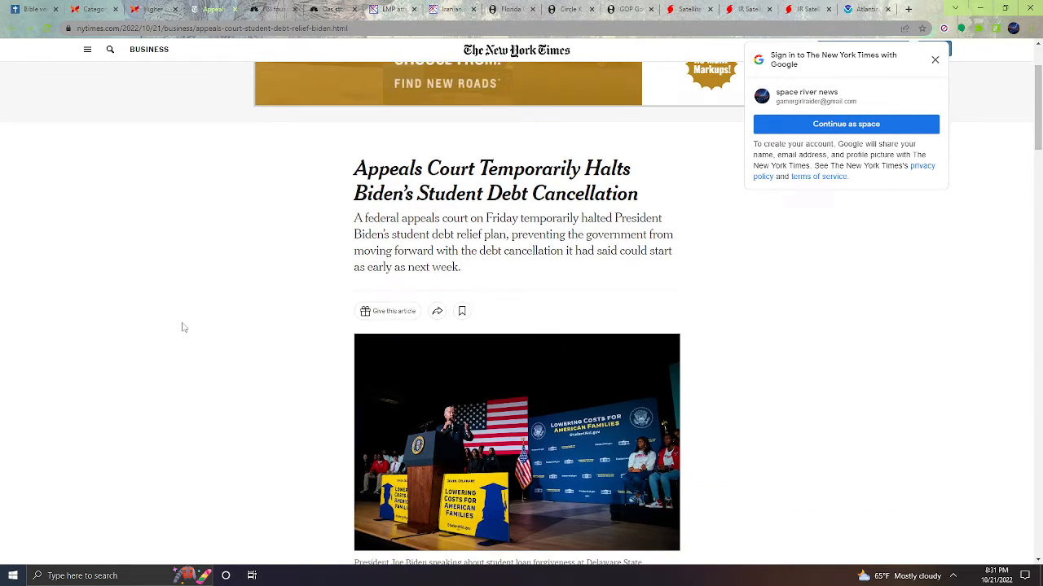
pyautogui.scroll(-3)
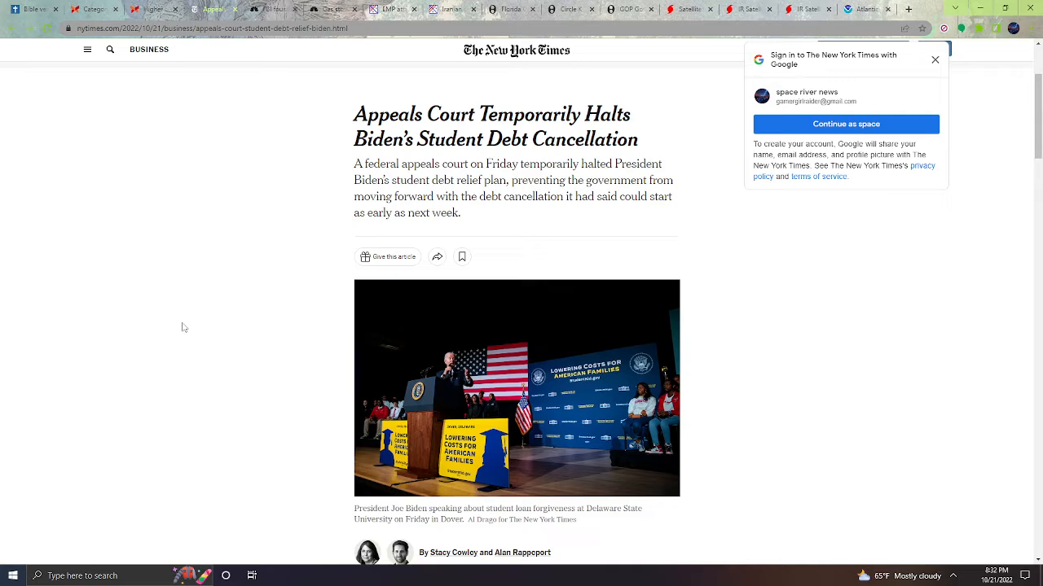
pyautogui.moveTo(216, 183)
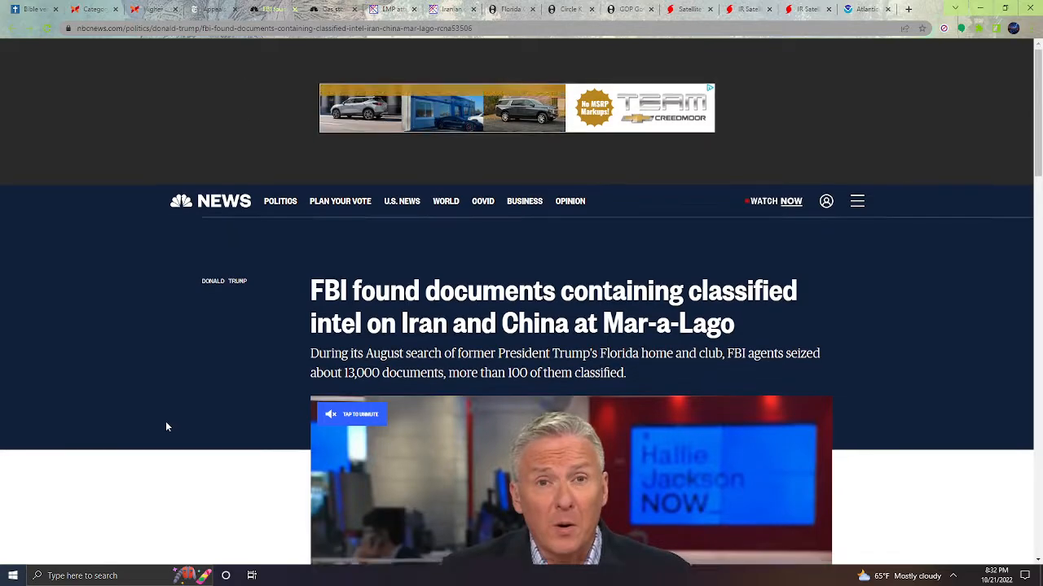
# Read down the NBC Mar-a-Lago classified documents story, then follow the link to the gas stove chemicals article.
pyautogui.scroll(-3)
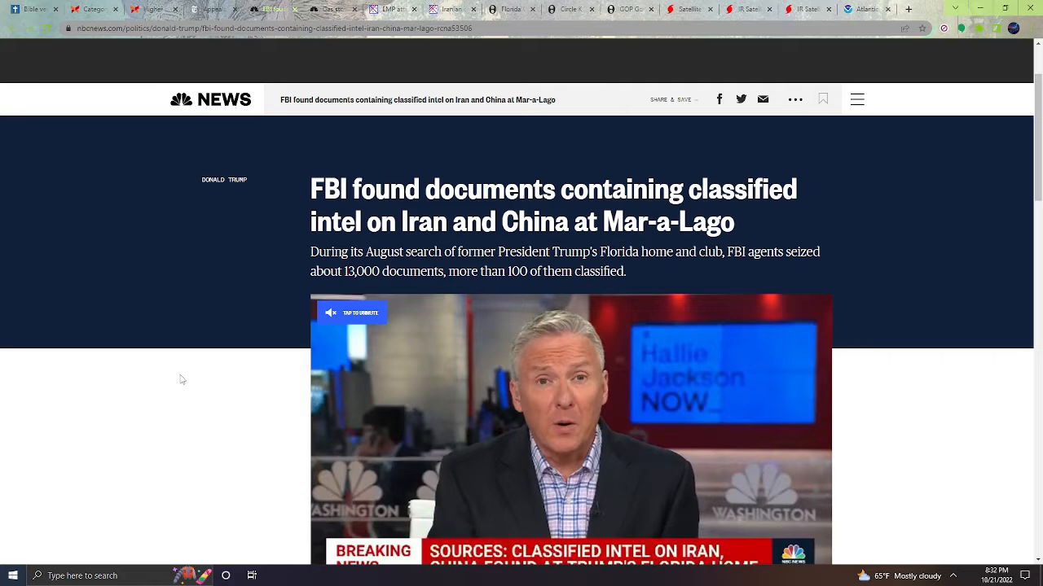
pyautogui.scroll(-3)
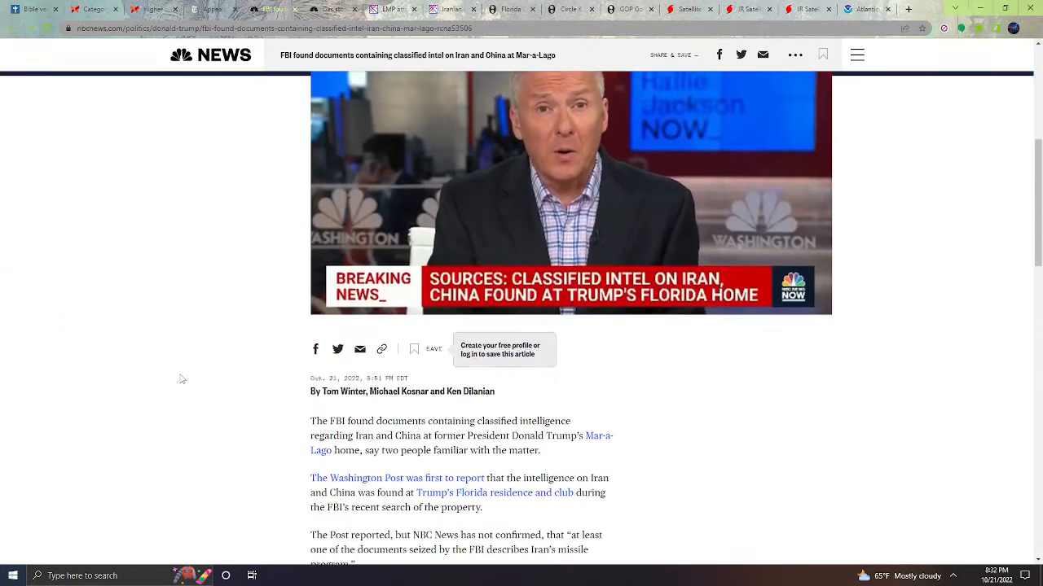
pyautogui.scroll(-3)
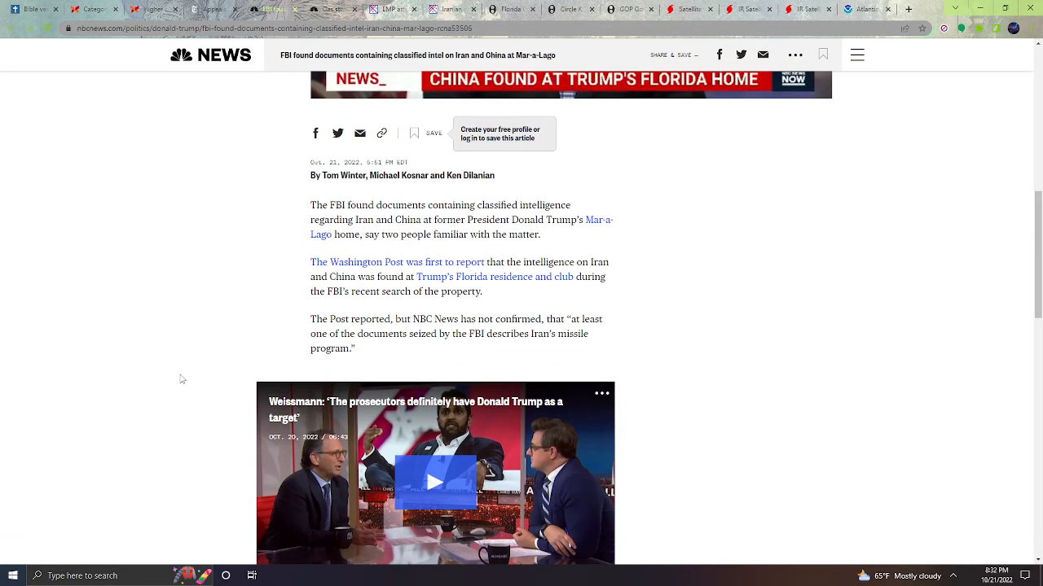
pyautogui.moveTo(195, 294)
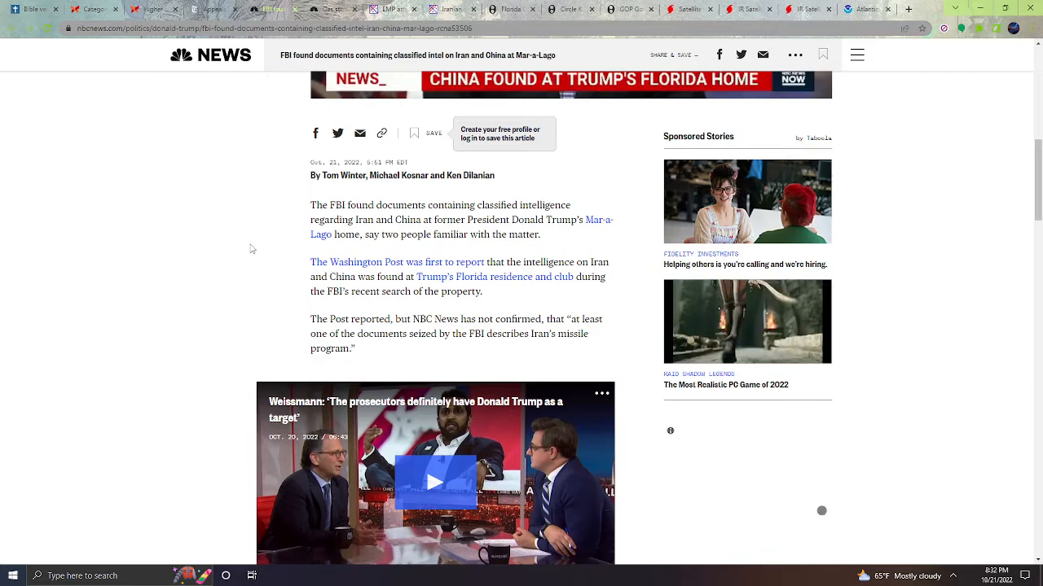
pyautogui.scroll(-3)
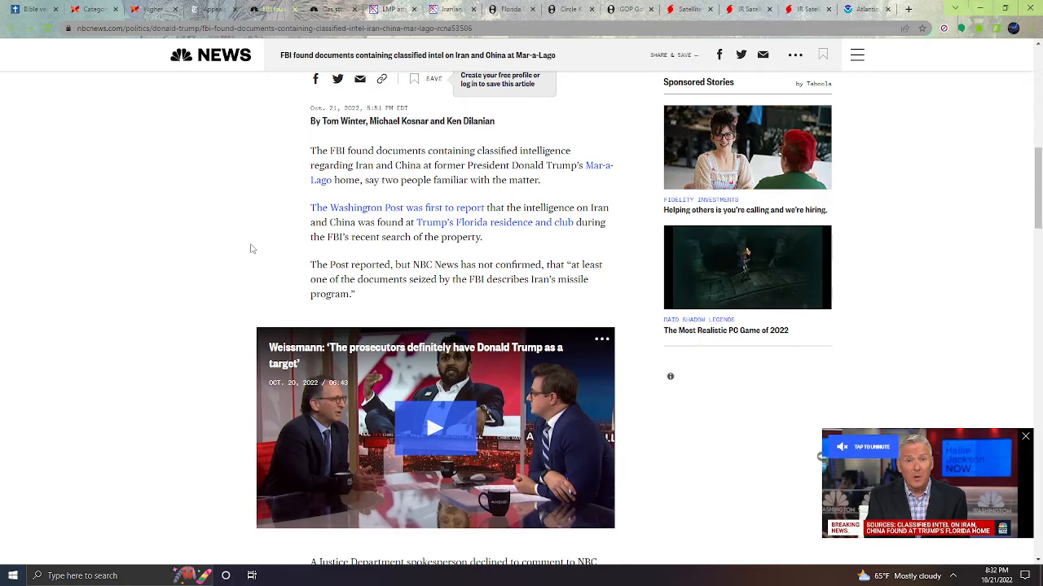
pyautogui.click(1026, 437)
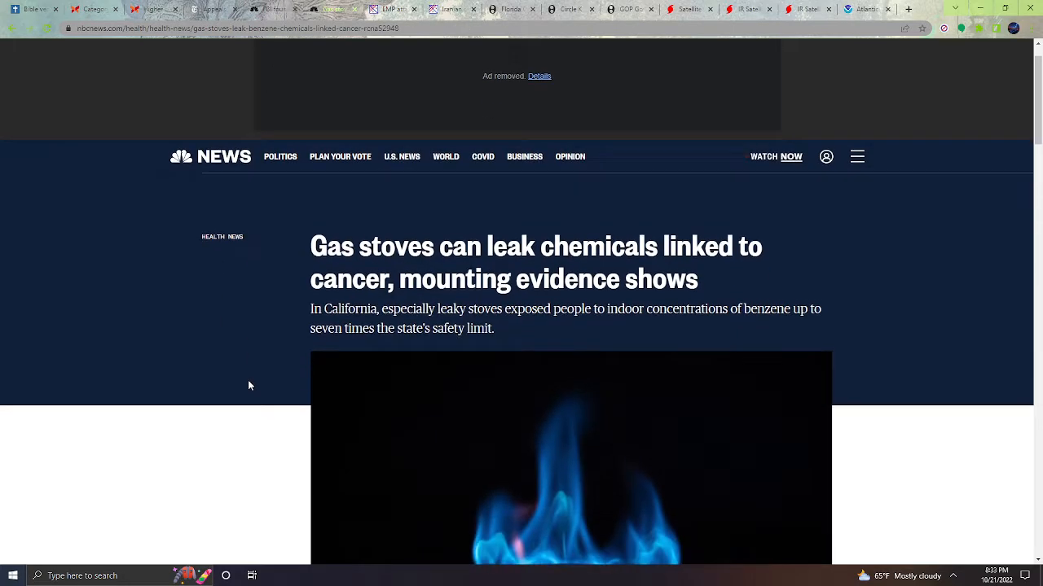
# Read through the NBC gas stove benzene article, then switch to the Strange Sounds EMP attack story.
pyautogui.scroll(-3)
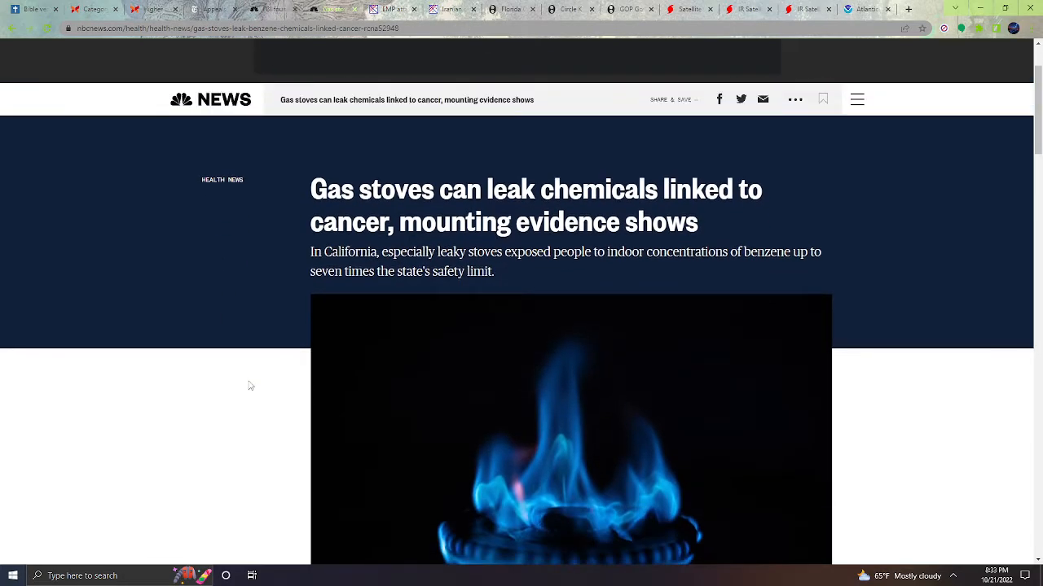
pyautogui.scroll(-3)
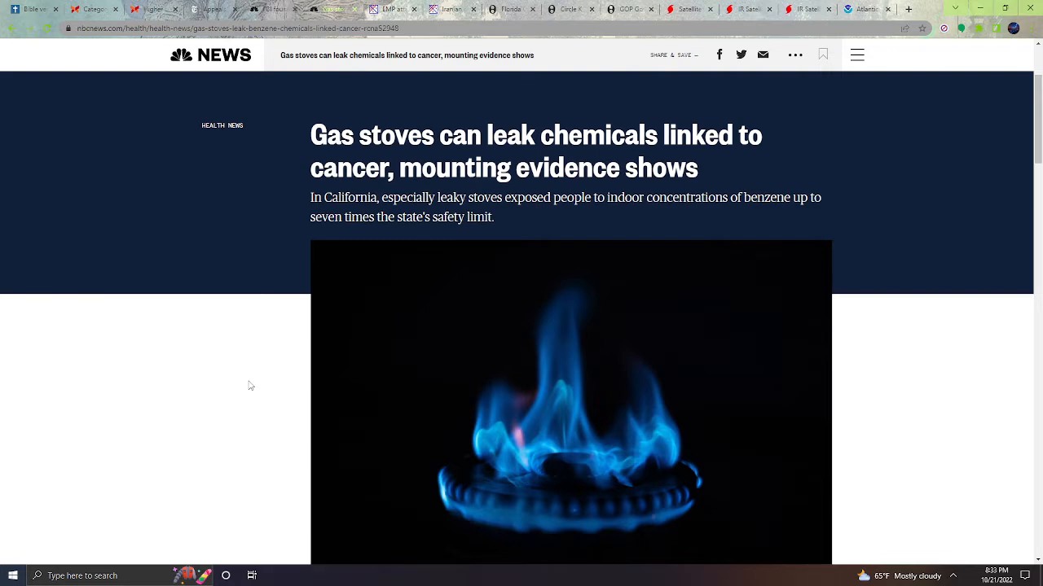
pyautogui.scroll(-3)
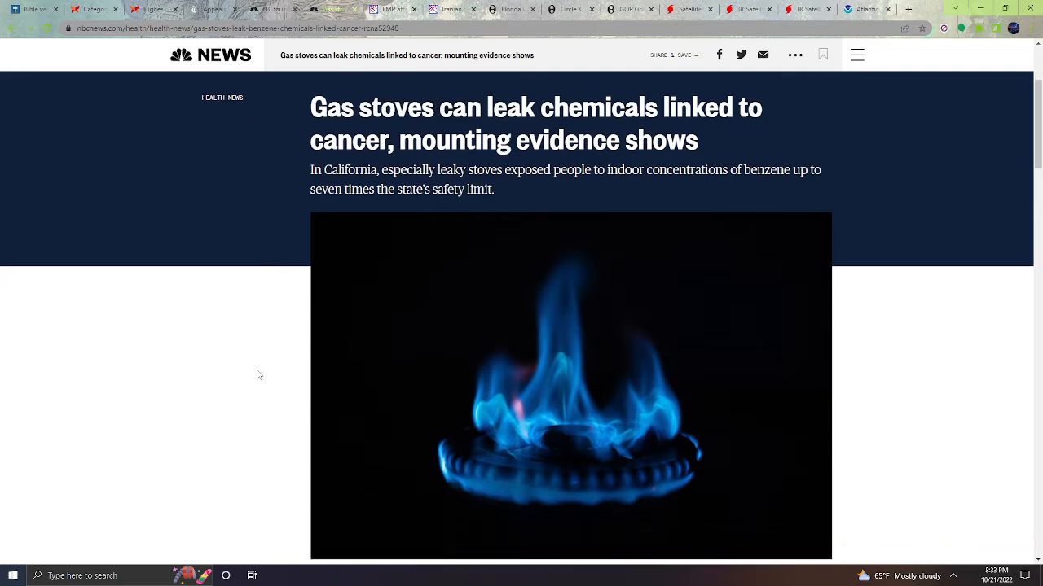
pyautogui.scroll(-3)
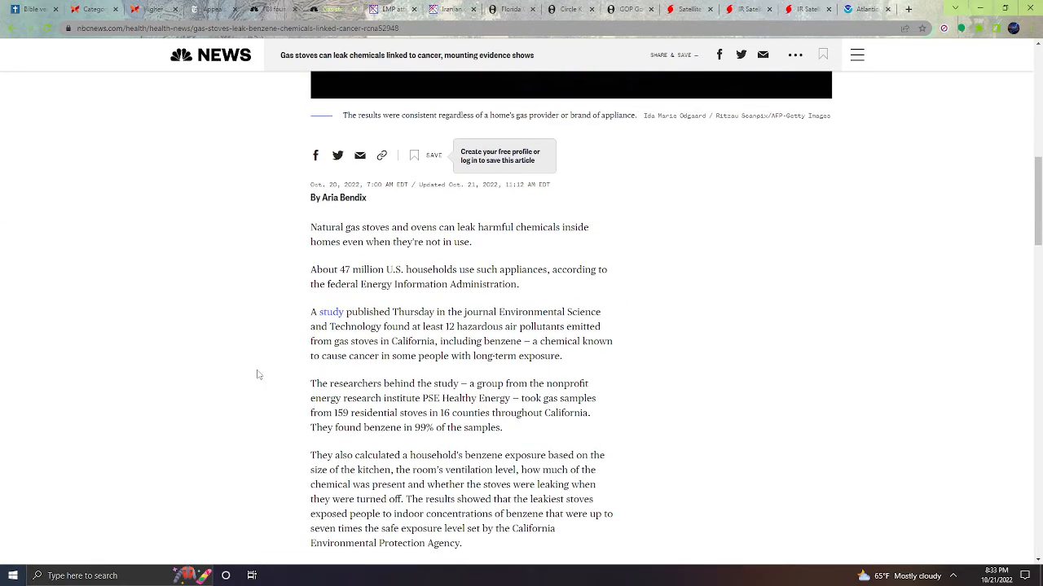
pyautogui.scroll(-3)
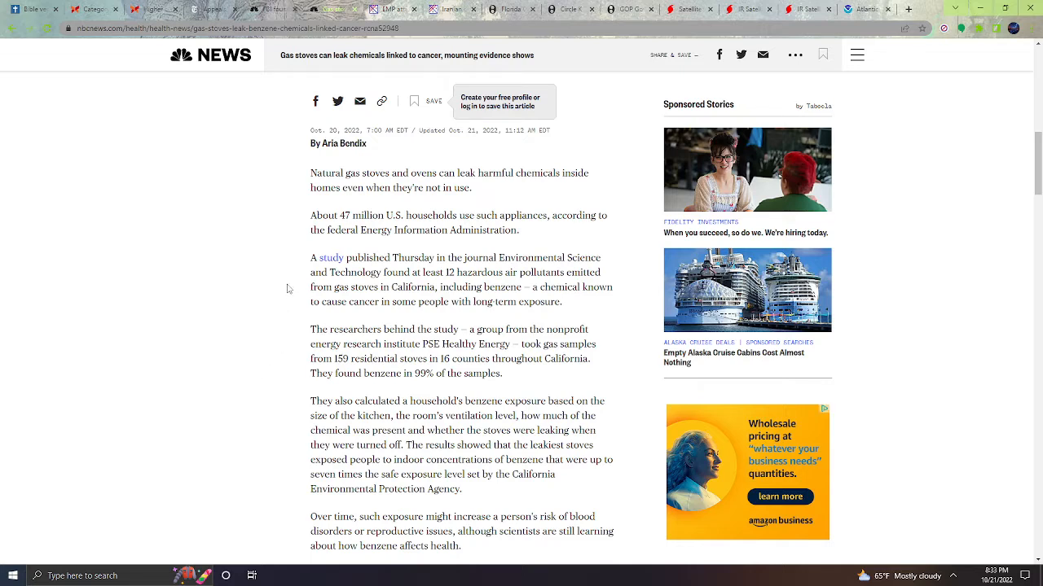
pyautogui.moveTo(280, 256)
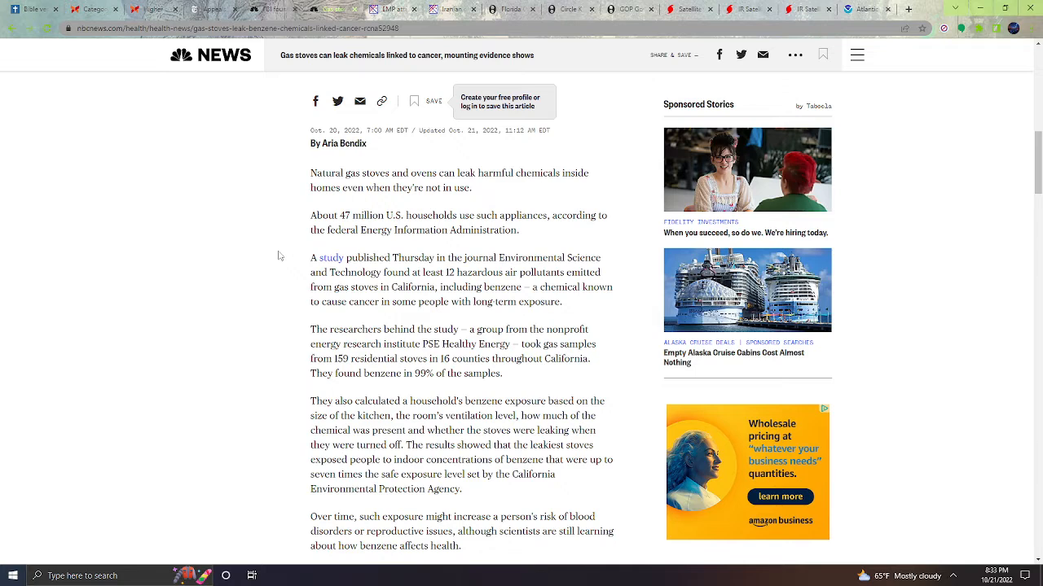
pyautogui.moveTo(277, 271)
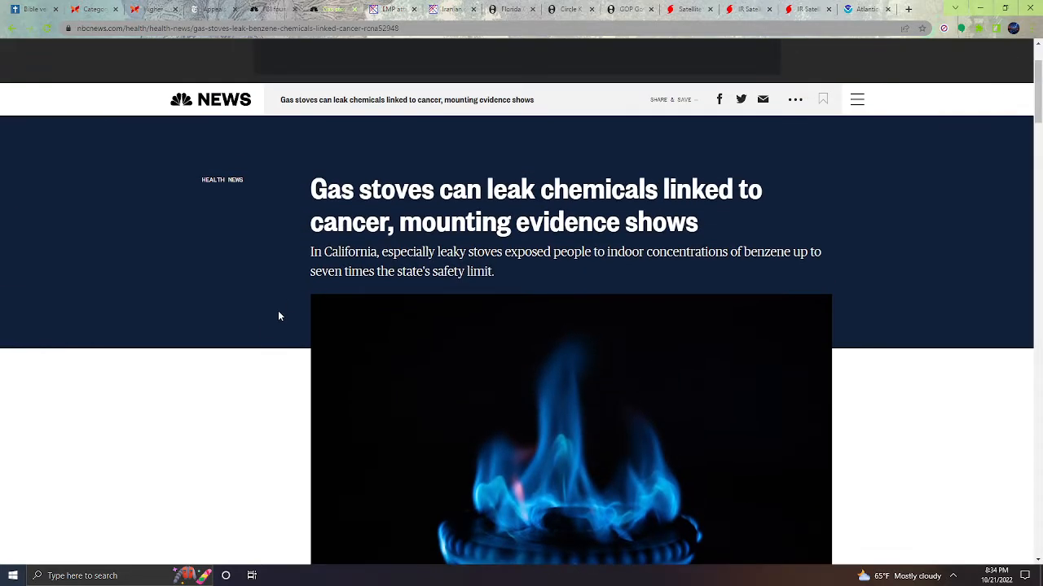
pyautogui.moveTo(371, 78)
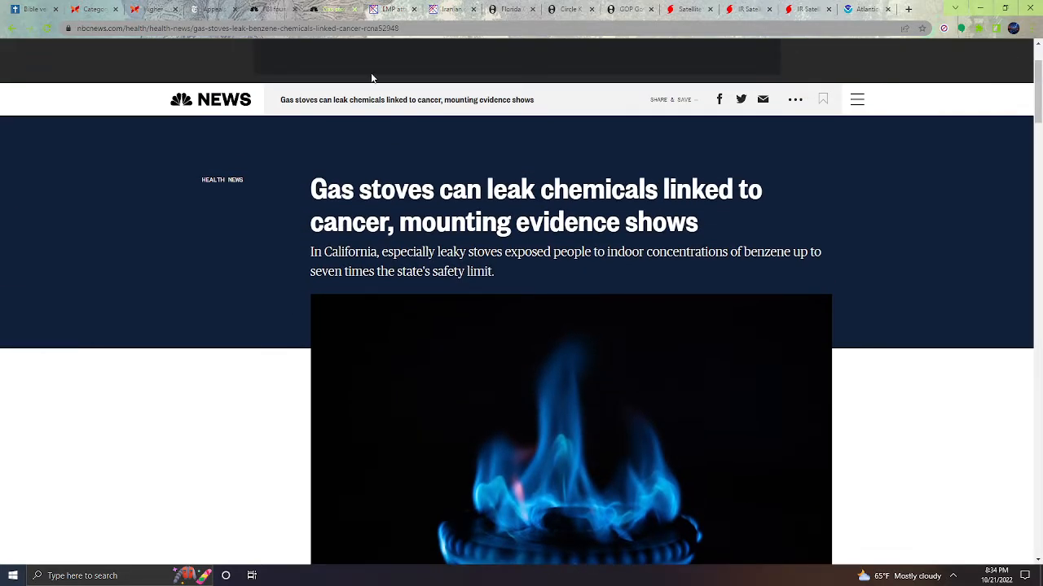
pyautogui.click(390, 9)
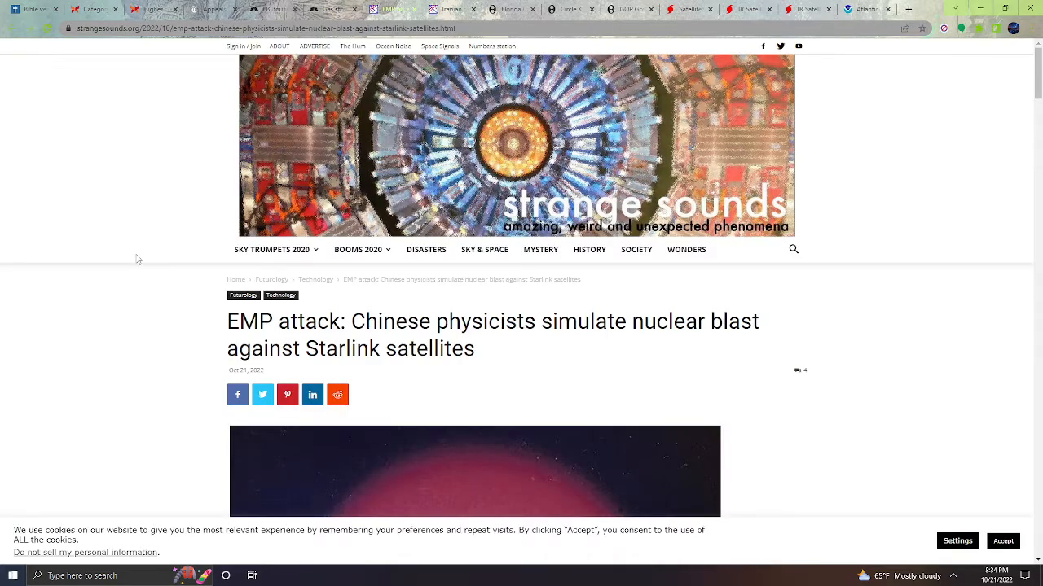
# Read down the Starlink EMP attack article to the embedded video.
pyautogui.scroll(-3)
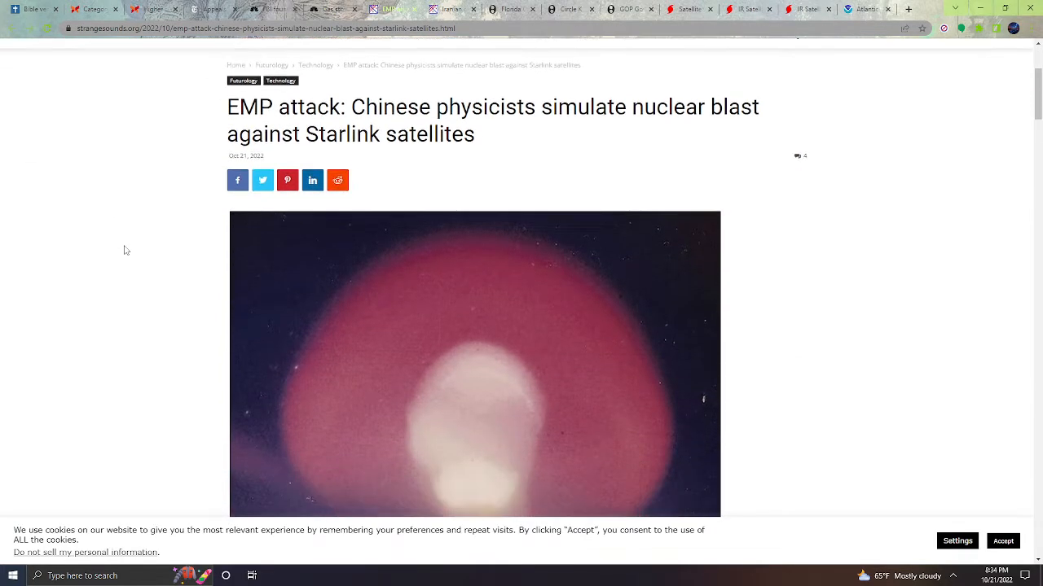
pyautogui.scroll(-3)
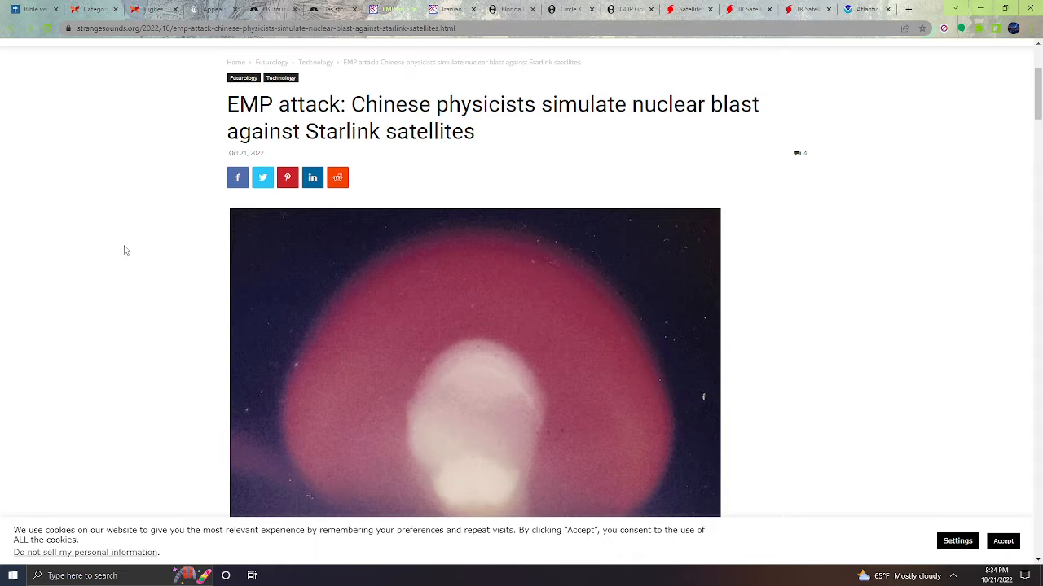
pyautogui.scroll(-3)
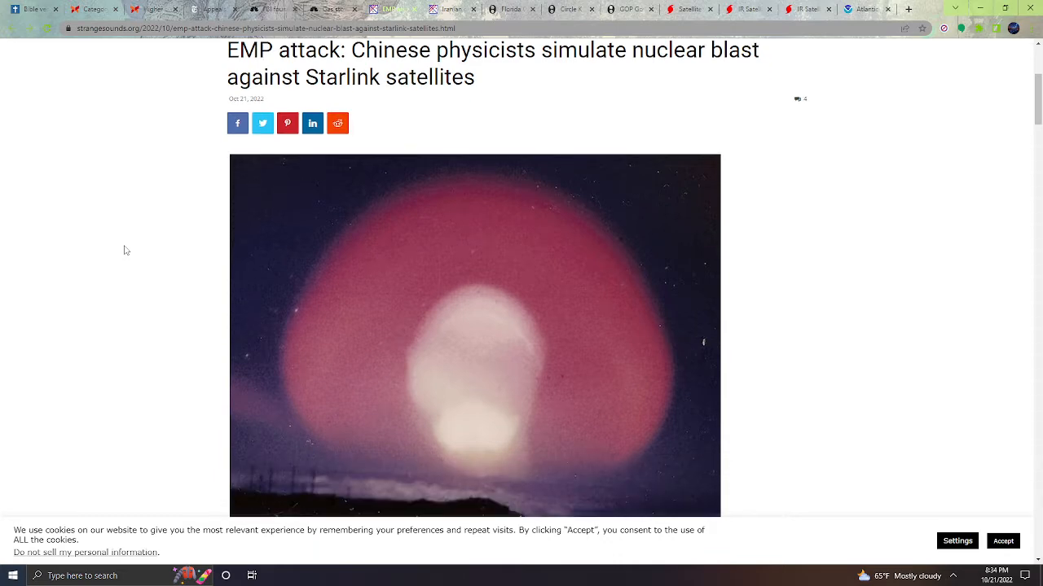
pyautogui.scroll(-3)
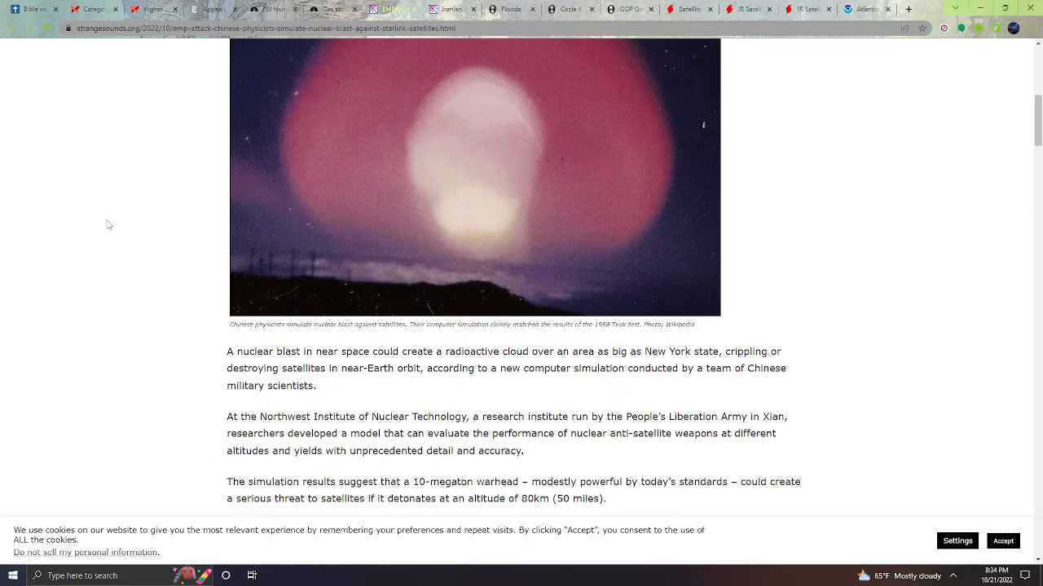
pyautogui.scroll(-3)
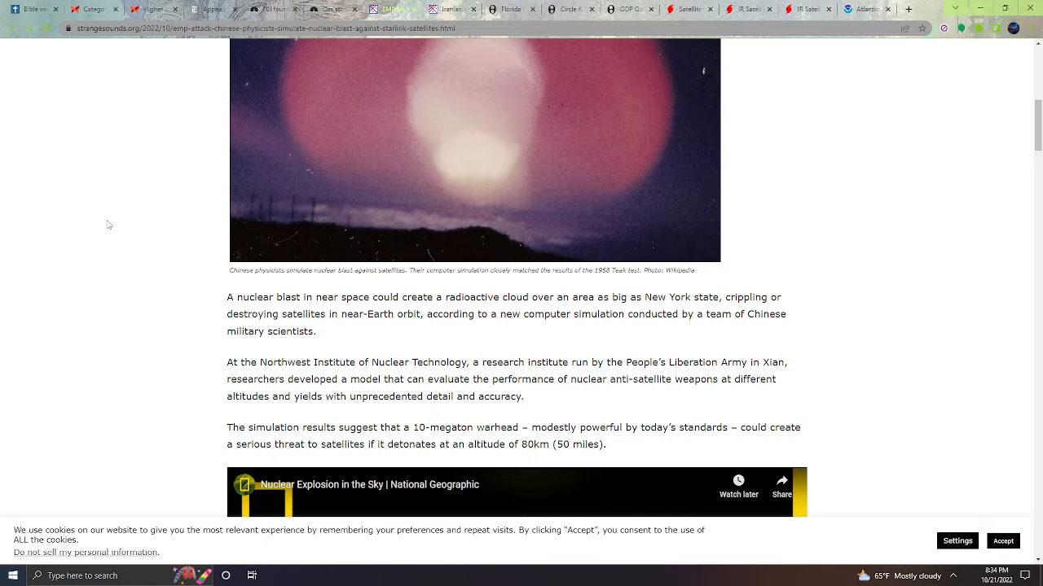
pyautogui.scroll(-3)
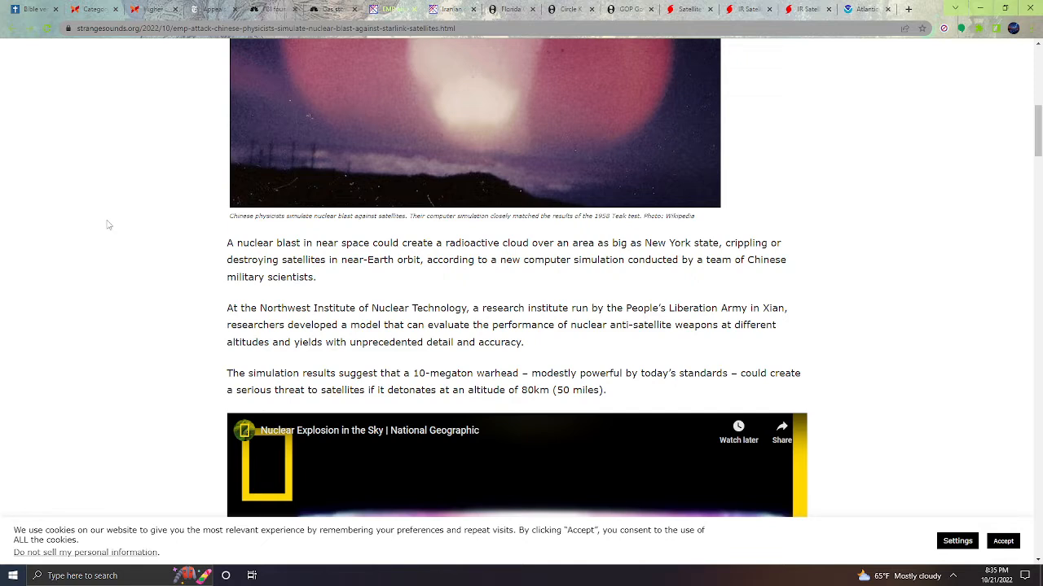
pyautogui.scroll(-3)
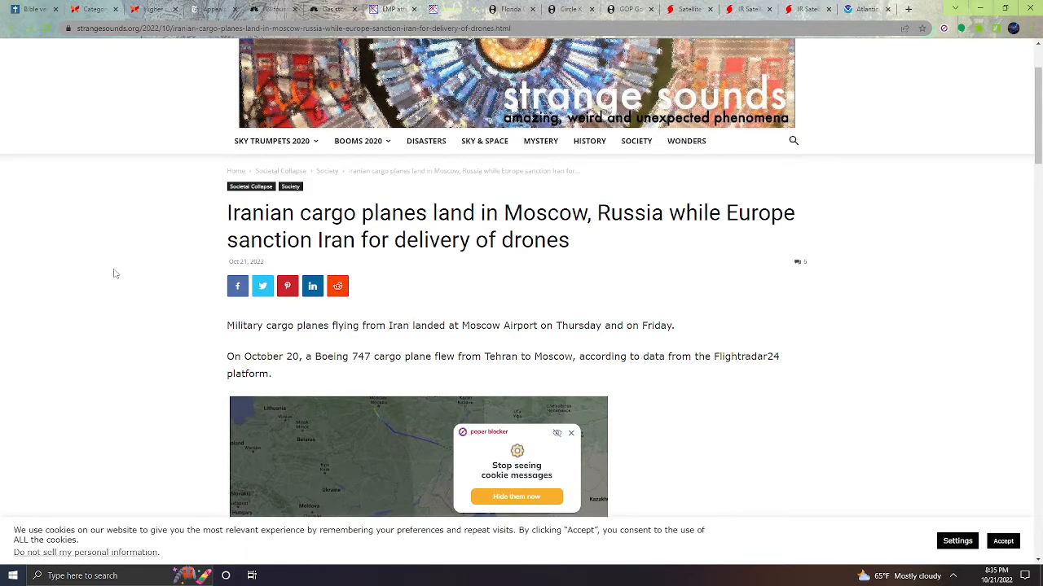
pyautogui.moveTo(186, 304)
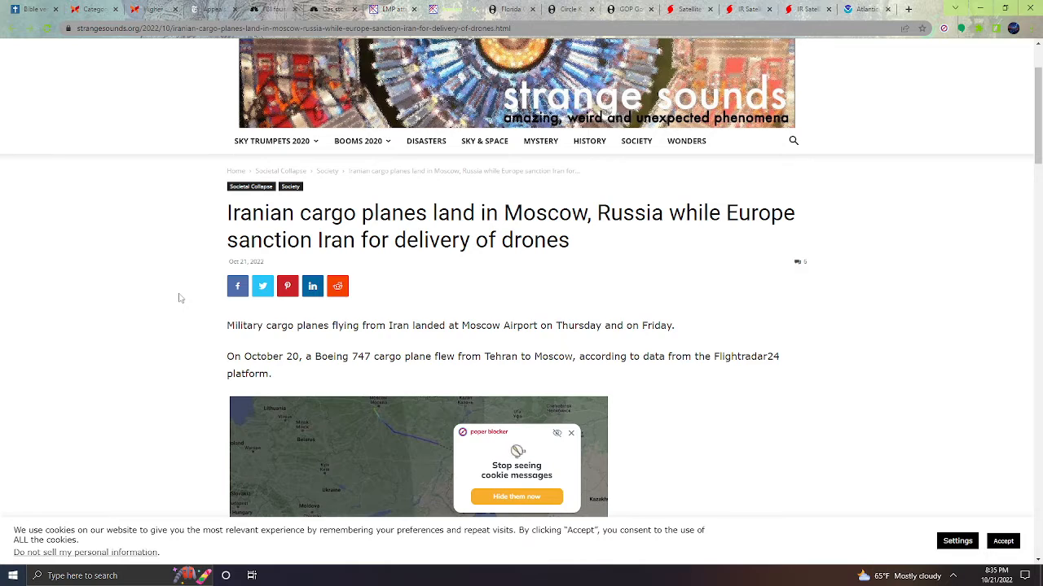
# Read the Iranian cargo planes article down past the Flightradar24 map and back up slightly.
pyautogui.scroll(-3)
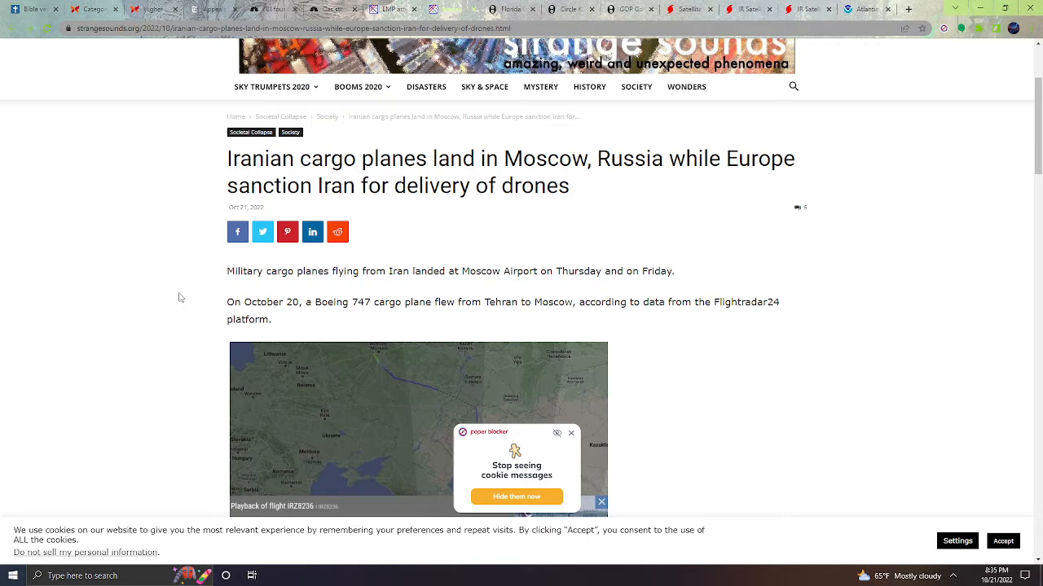
pyautogui.scroll(-3)
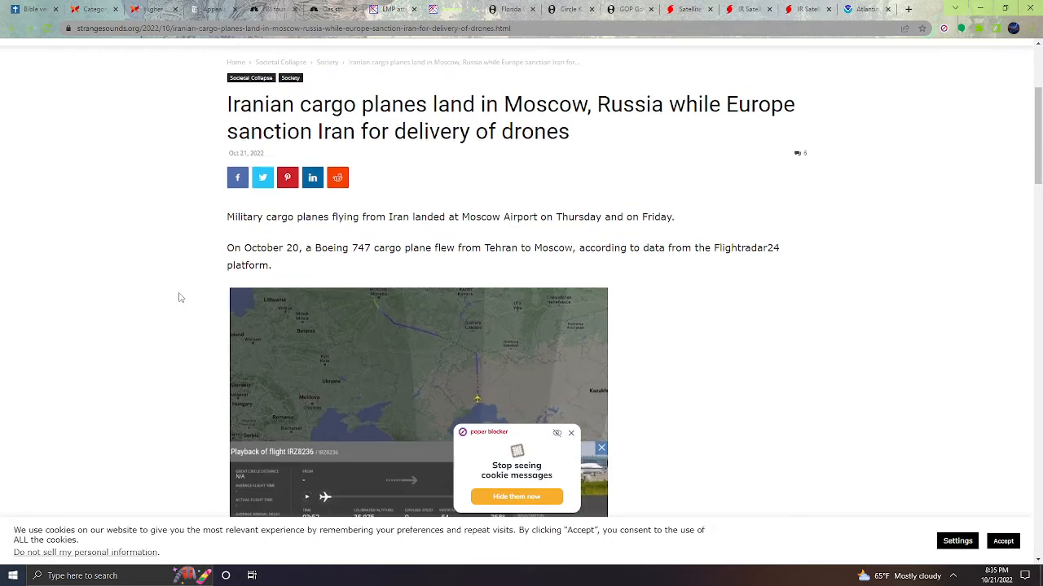
pyautogui.scroll(-3)
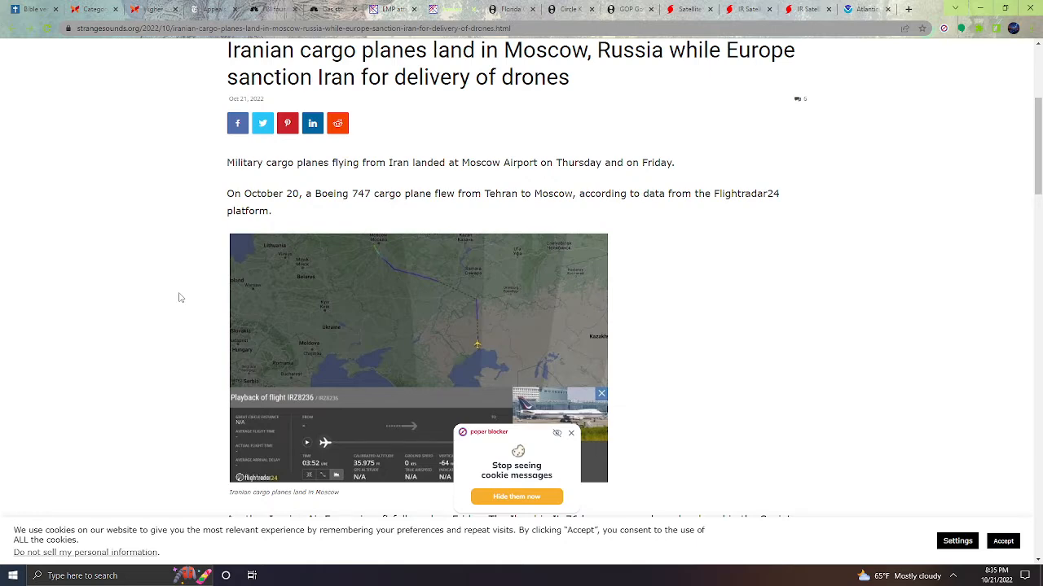
pyautogui.scroll(-3)
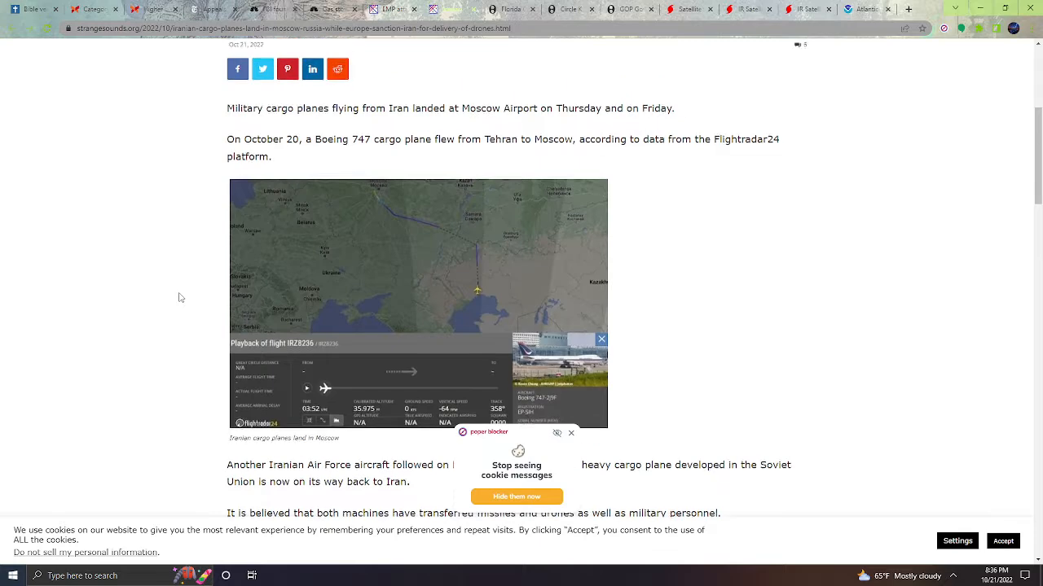
pyautogui.scroll(3)
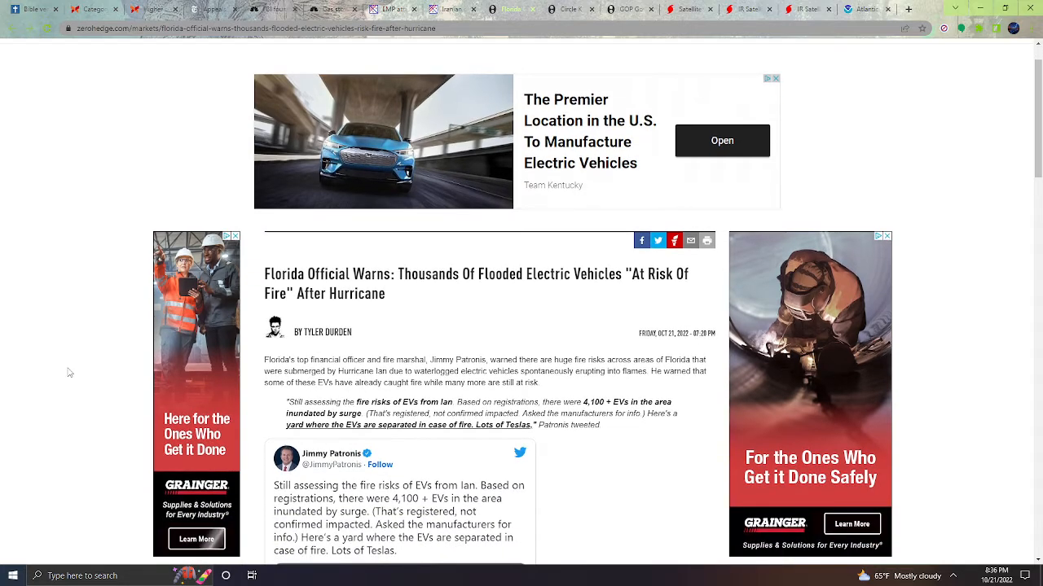
# Scroll the flooded EV article down to the Florida fire marshal's tweet with parked Teslas.
pyautogui.scroll(-3)
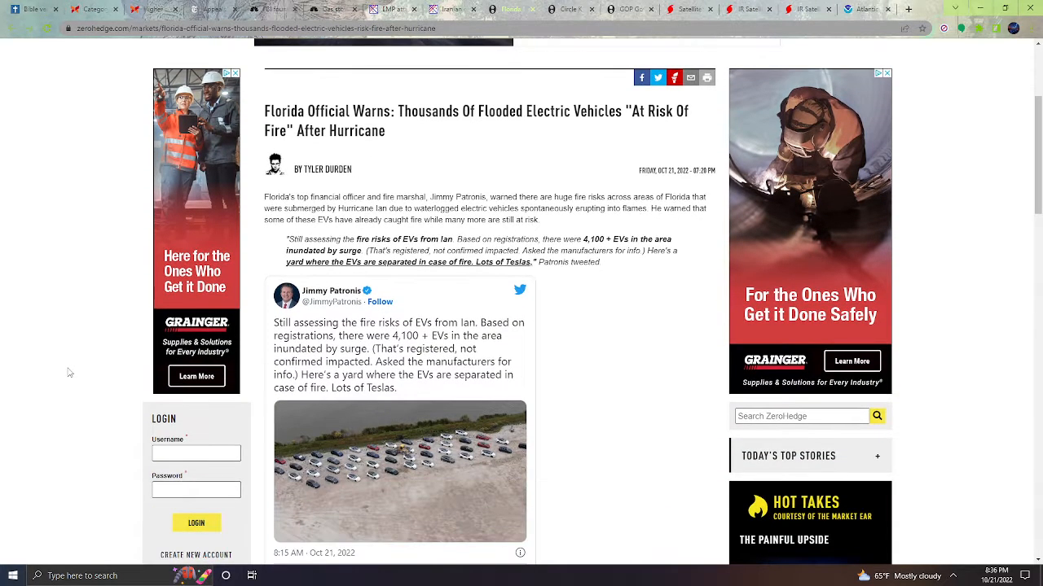
pyautogui.scroll(-3)
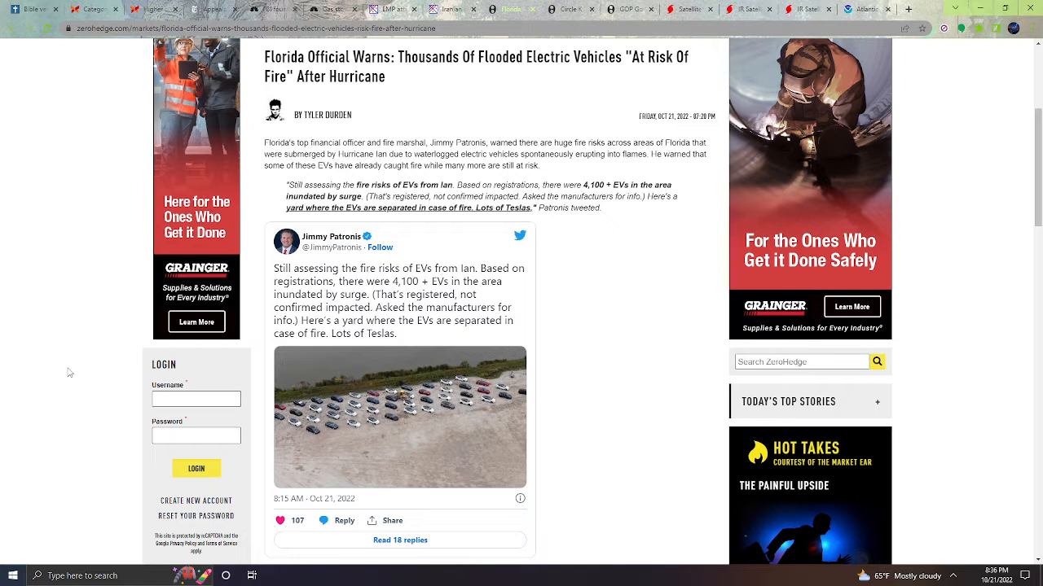
pyautogui.moveTo(79, 352)
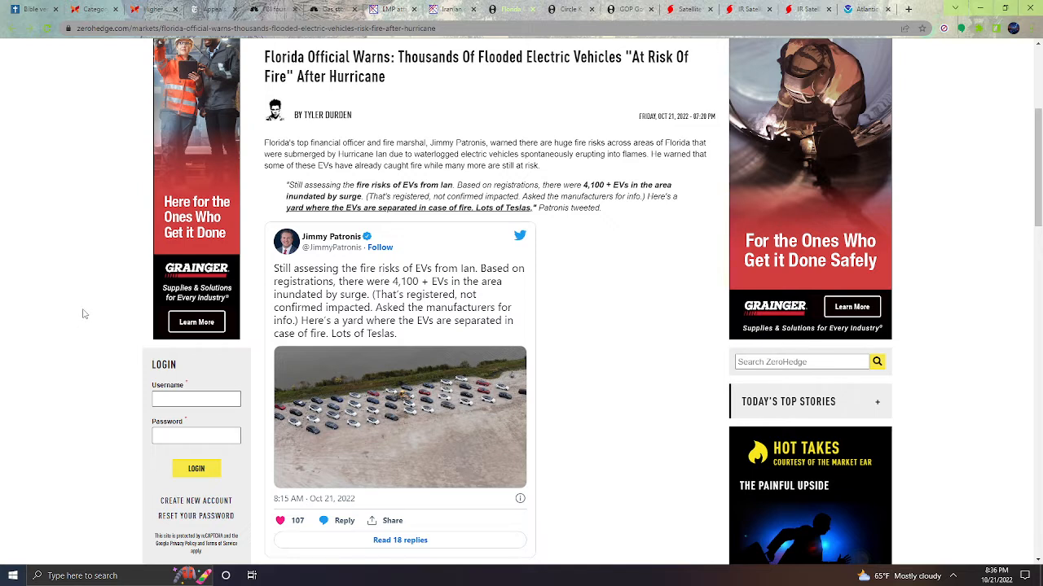
pyautogui.moveTo(94, 250)
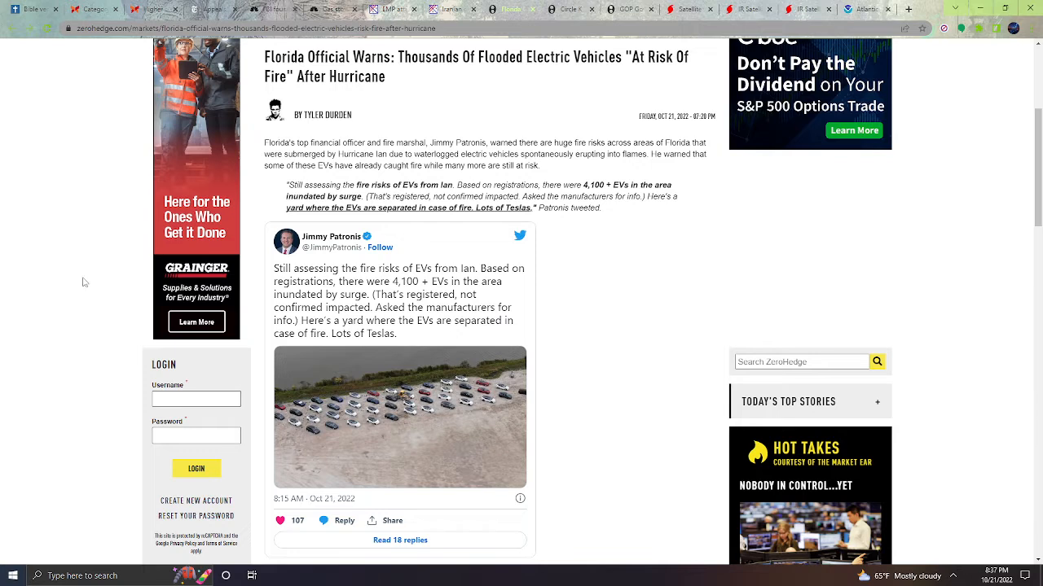
pyautogui.moveTo(51, 302)
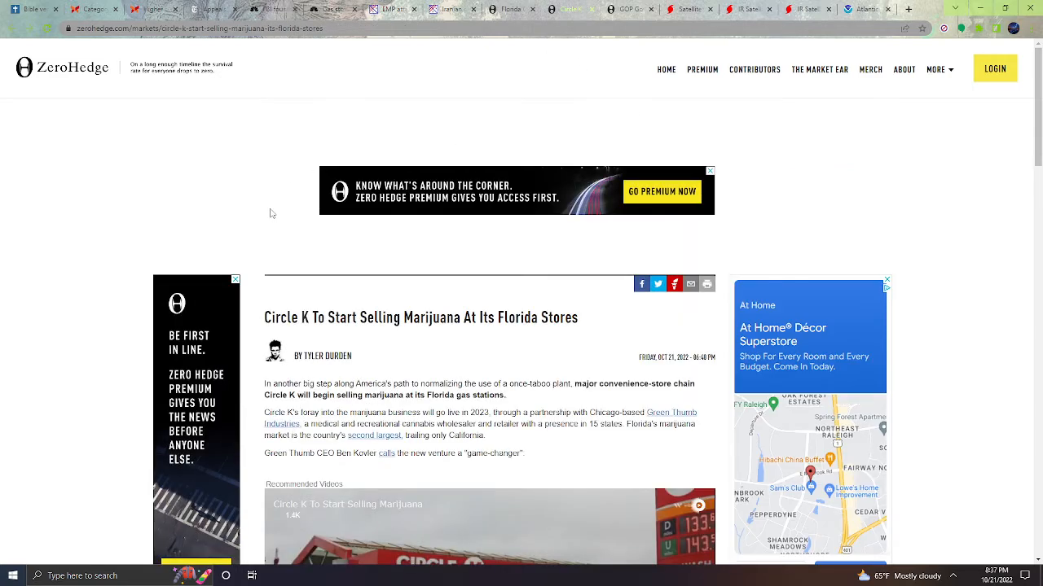
# Scroll down the ZeroHedge Circle K marijuana article.
pyautogui.scroll(-3)
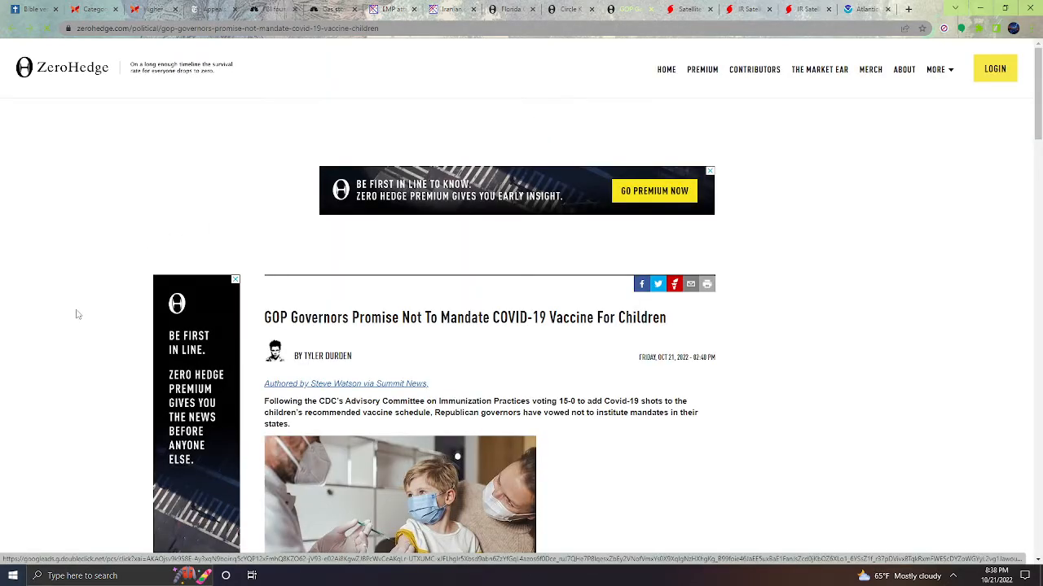
# Read the GOP governors vaccine article down past DeSantis's tweet.
pyautogui.scroll(-3)
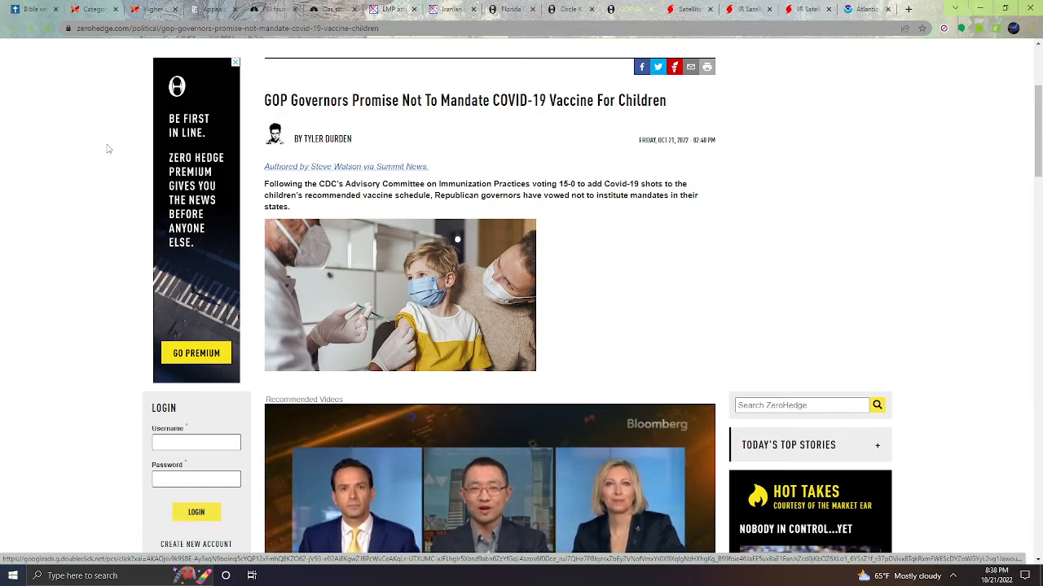
pyautogui.scroll(-3)
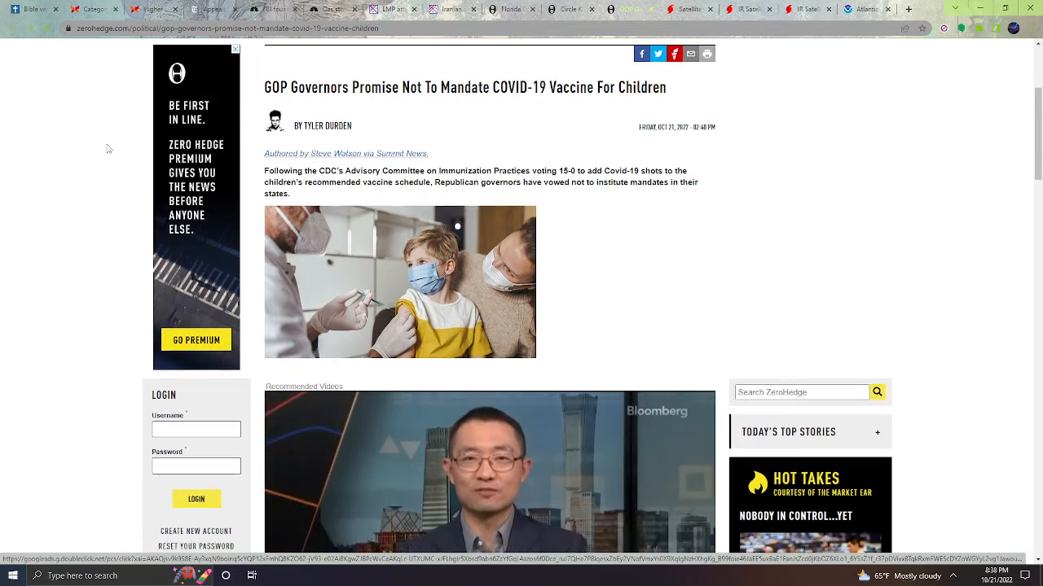
pyautogui.scroll(-3)
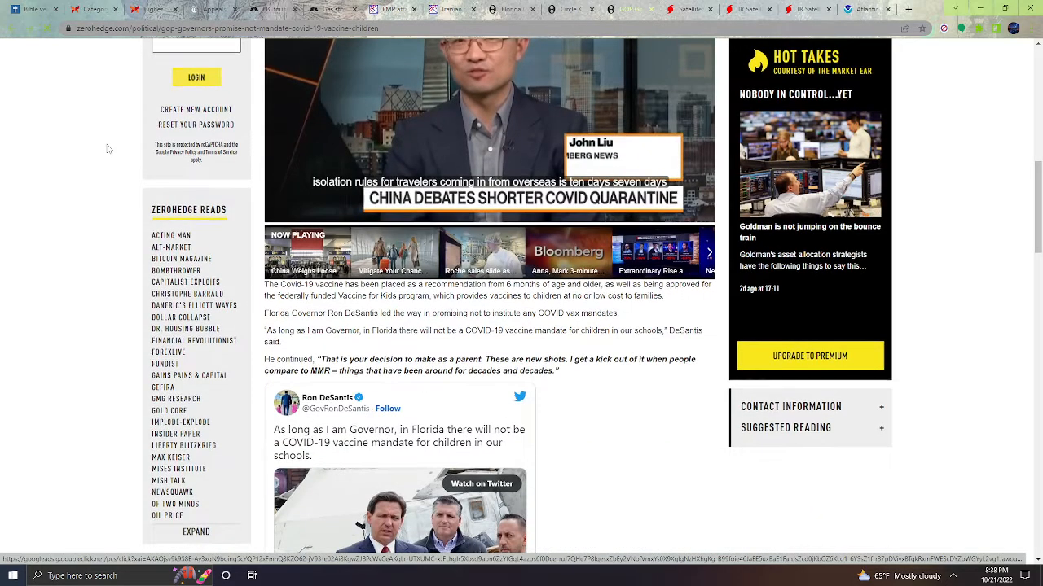
pyautogui.scroll(-3)
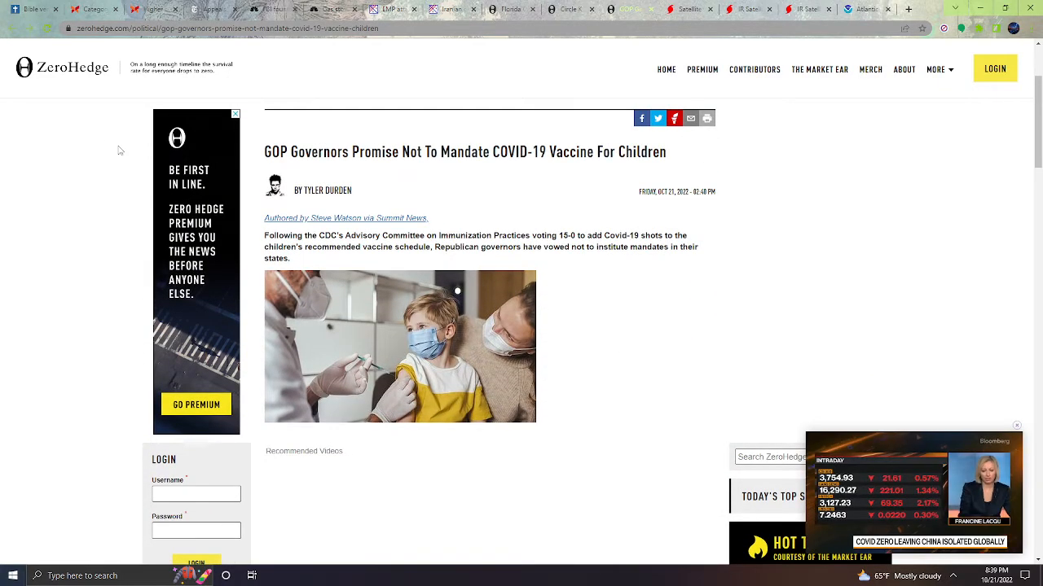
pyautogui.moveTo(645, 62)
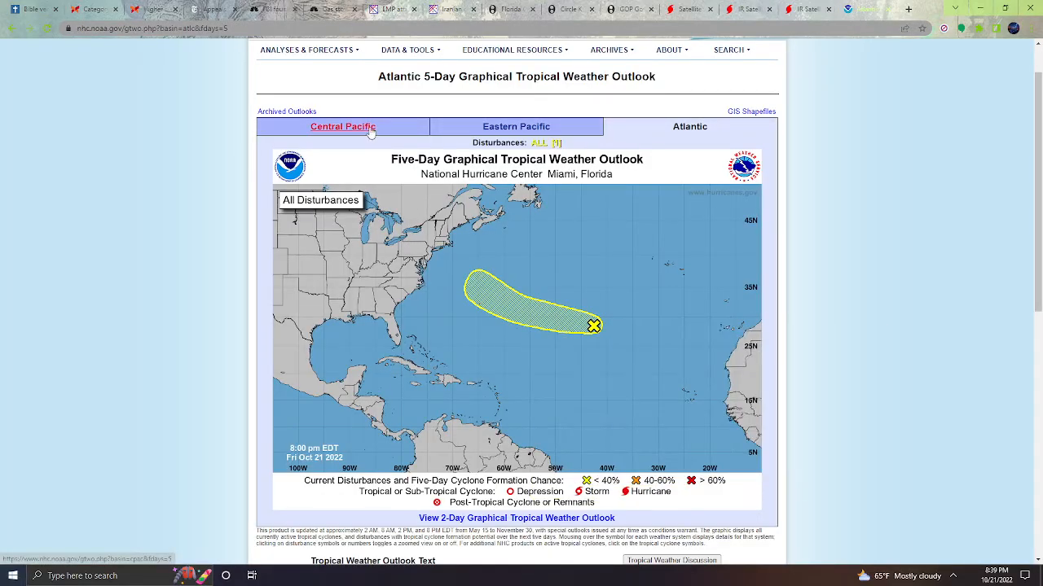
# Check the NHC Central and Eastern Pacific outlooks, then switch to Tropical Tidbits hurricane infrared imagery.
pyautogui.click(342, 127)
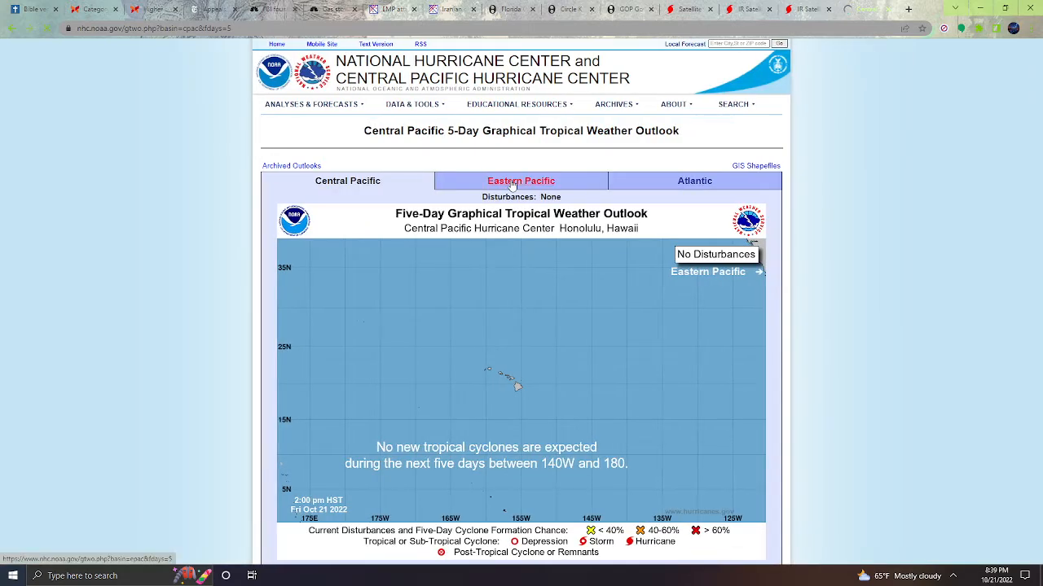
pyautogui.click(521, 181)
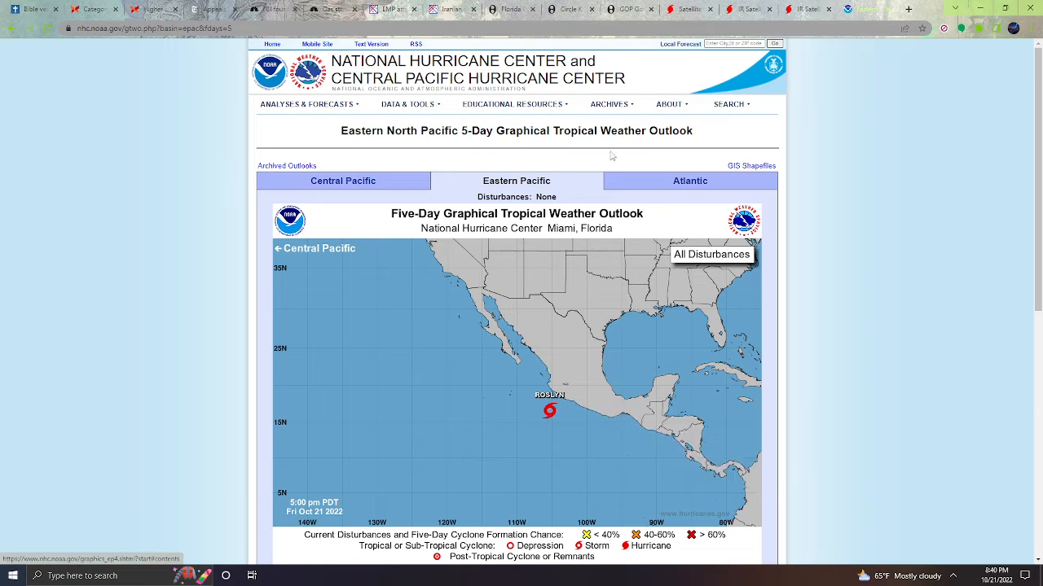
pyautogui.click(863, 10)
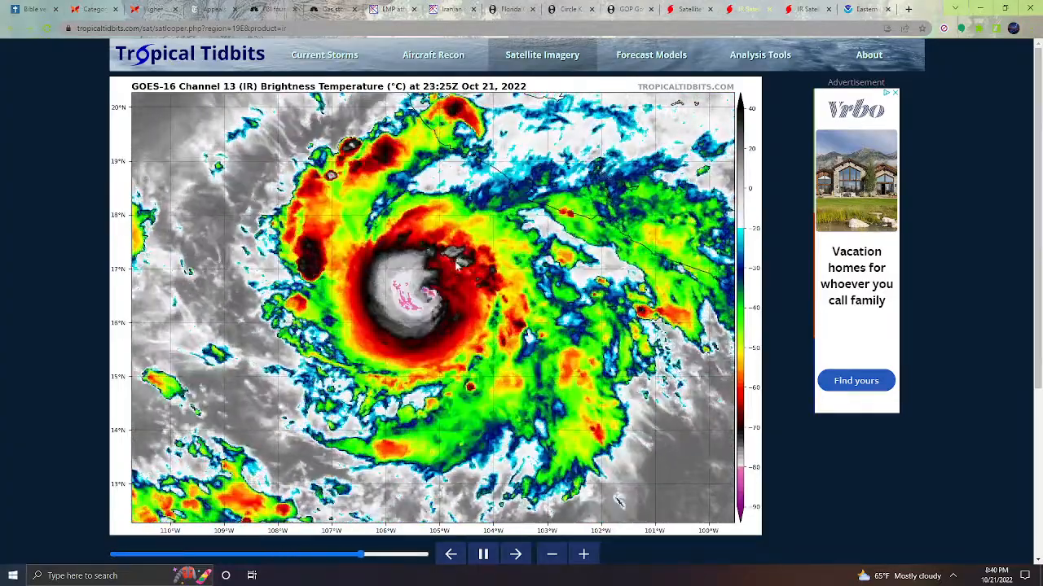
# View the wide Atlantic GOES-16 infrared loop at its latest frame, then return to the Eastern Pacific outlook.
pyautogui.click(450, 554)
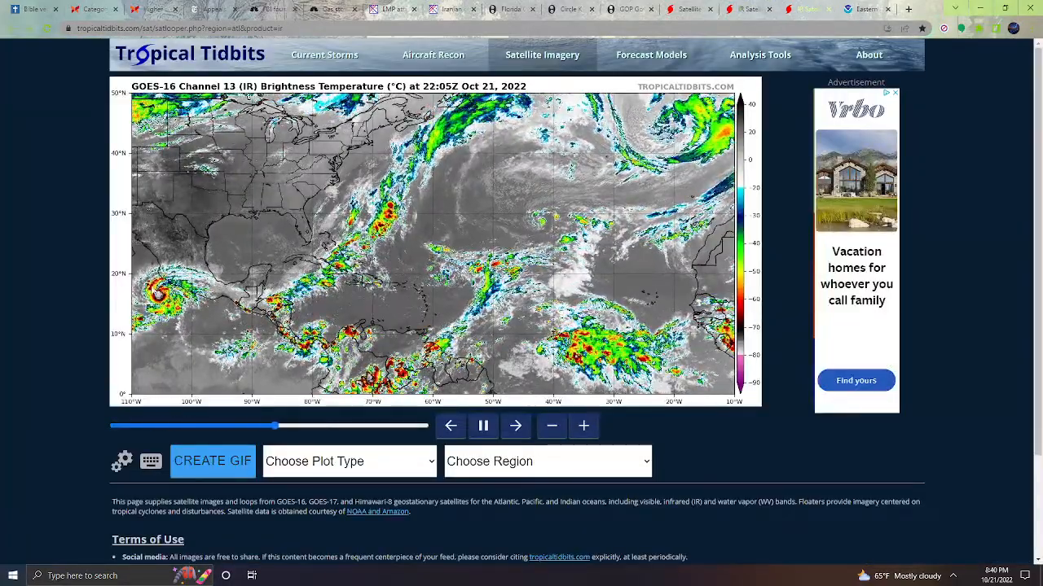
pyautogui.click(515, 425)
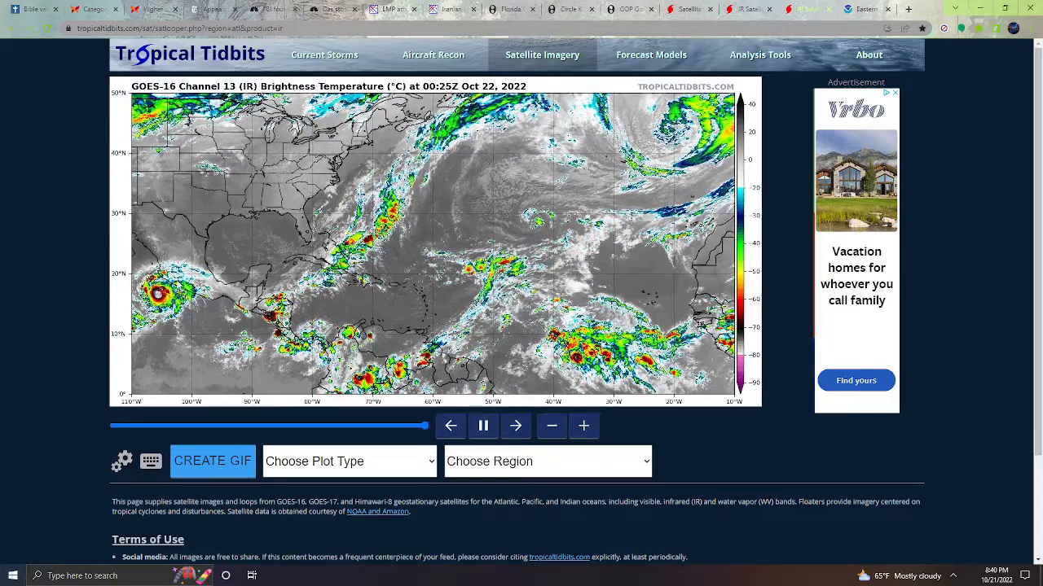
pyautogui.click(450, 425)
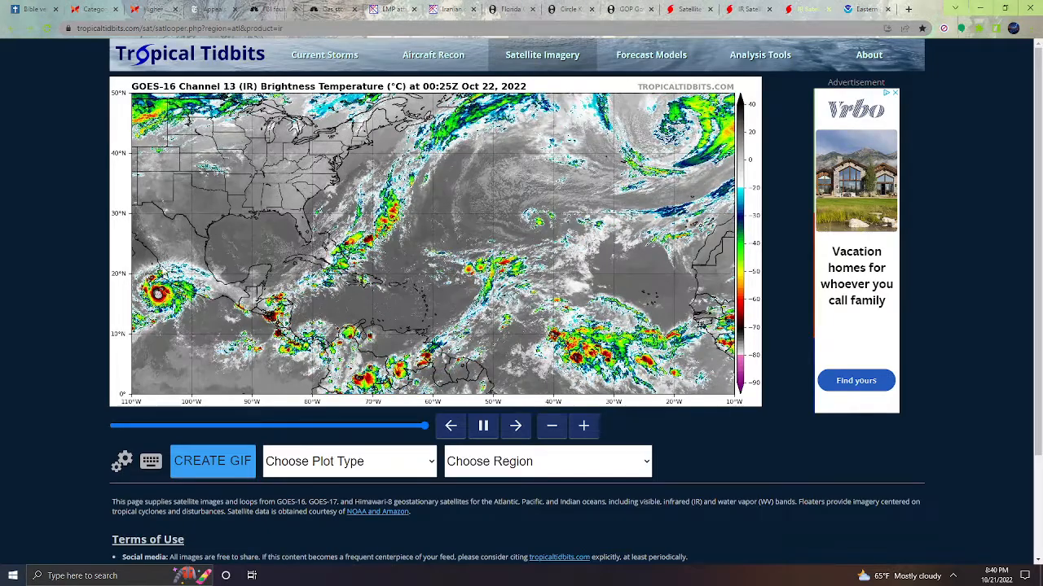
pyautogui.click(449, 426)
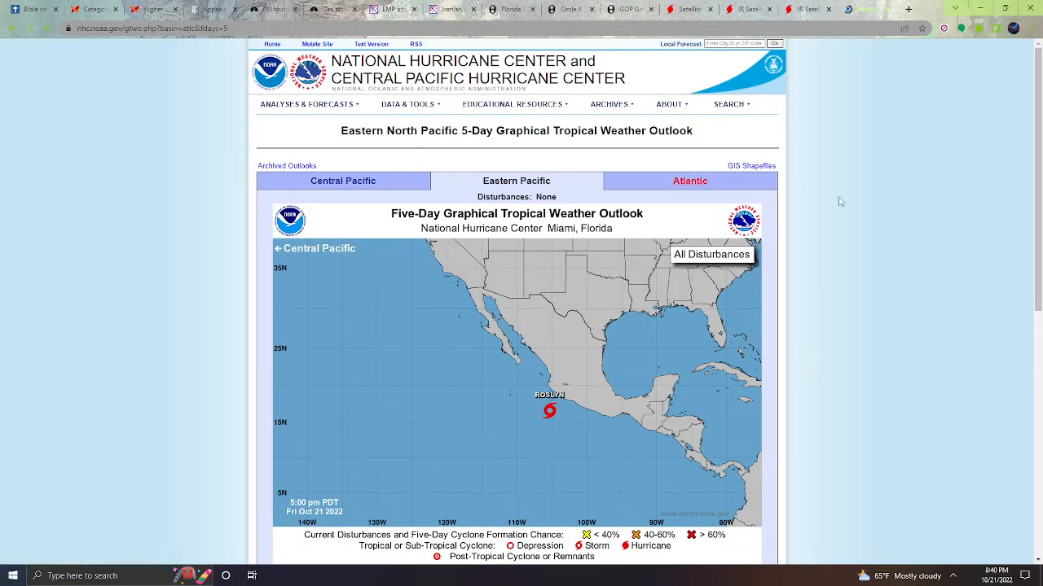
# View the Atlantic five-day outlook and Disturbance 1's 20% formation chance.
pyautogui.click(689, 179)
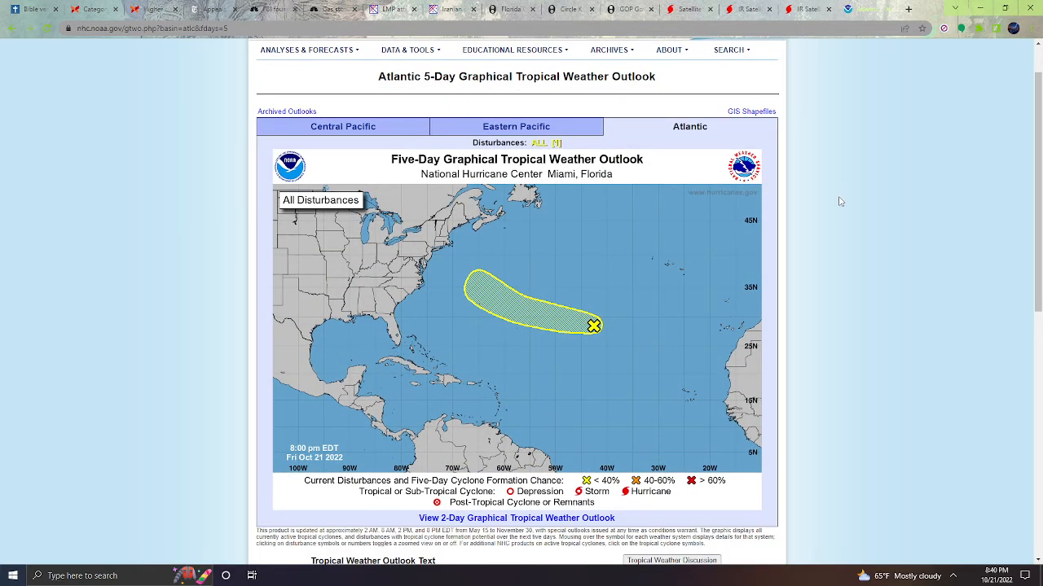
pyautogui.scroll(-3)
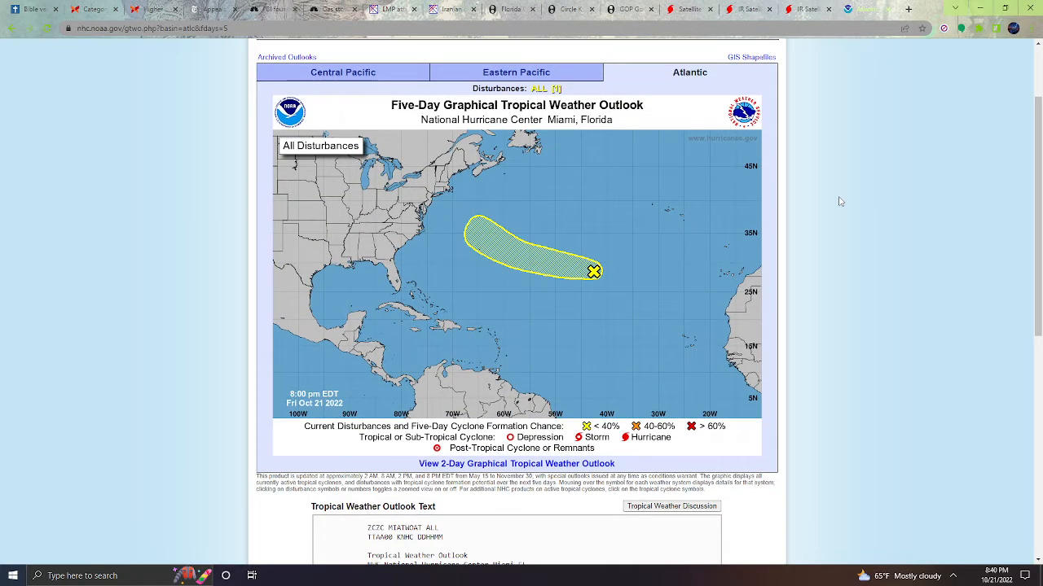
pyautogui.moveTo(593, 271)
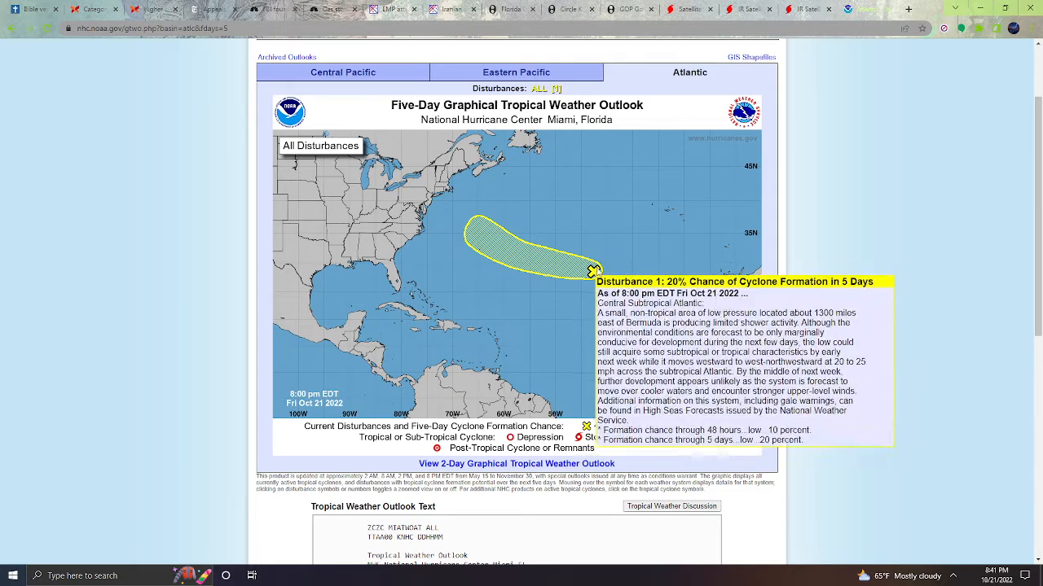
pyautogui.moveTo(652, 101)
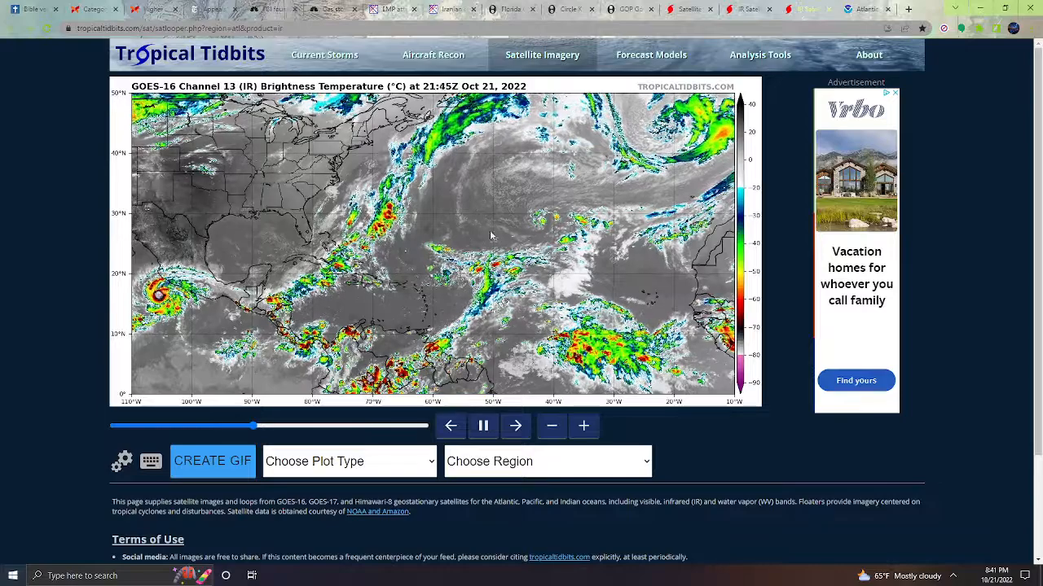
# Step the Atlantic GOES-16 infrared loop back one frame, then forward again.
pyautogui.click(515, 425)
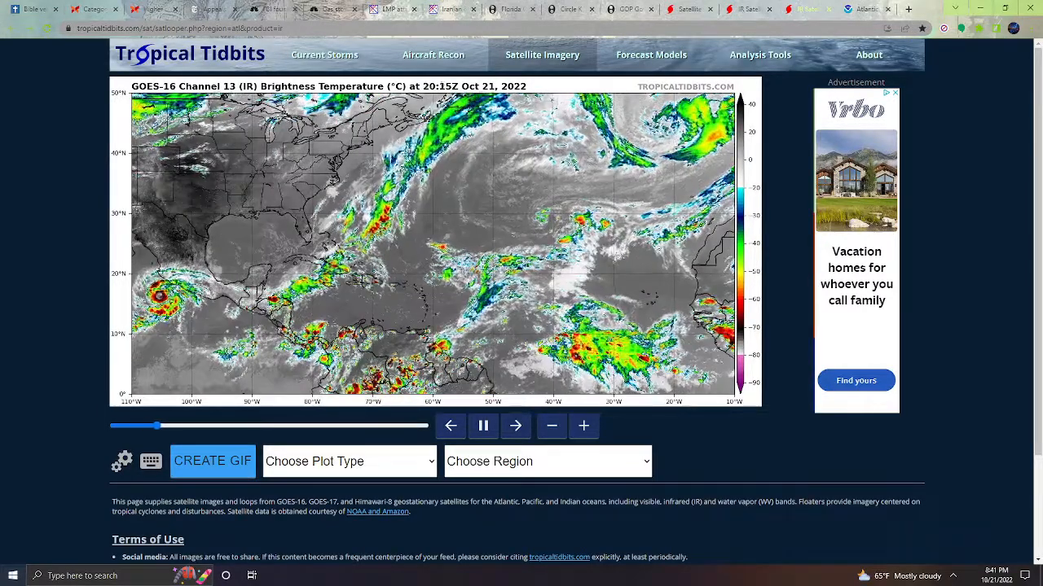
pyautogui.click(515, 425)
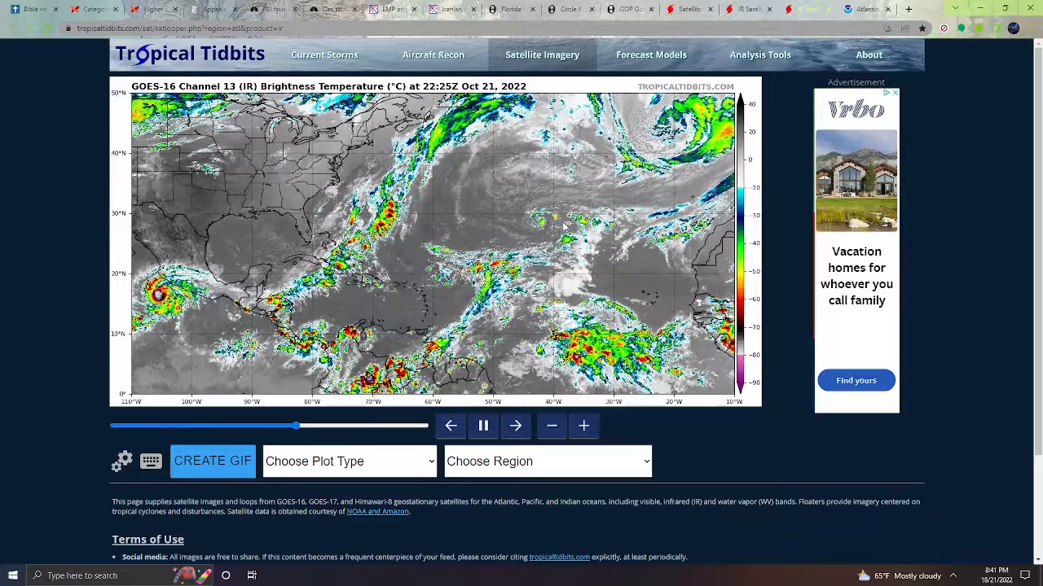